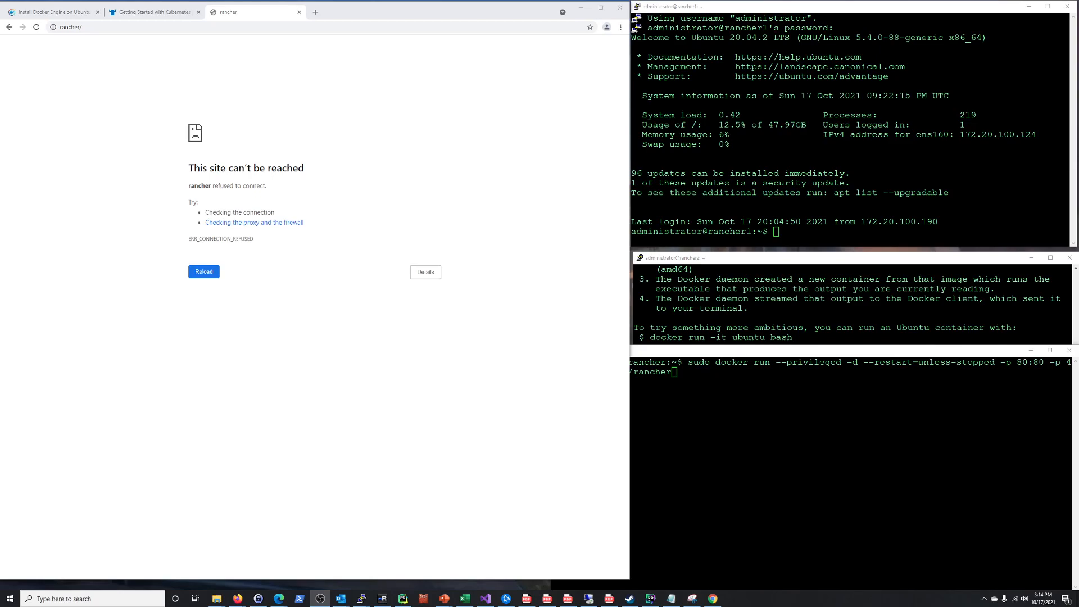
- Launch the rancher/rancher container on the rancher host, with the quick-start guide alongside
left_click(35, 27)
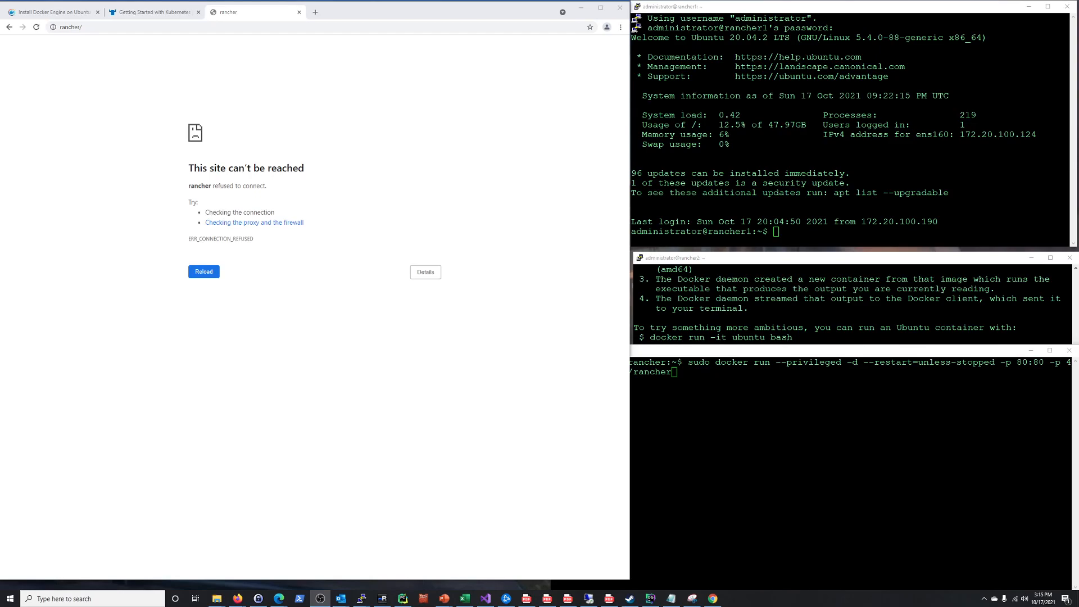
mouse_move(132, 23)
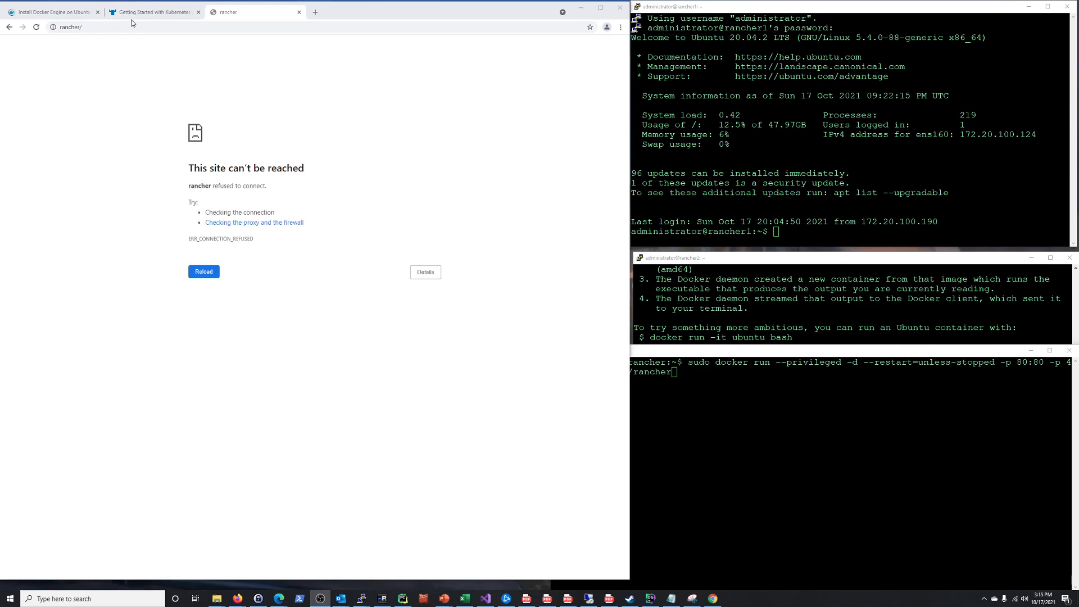
left_click(151, 12)
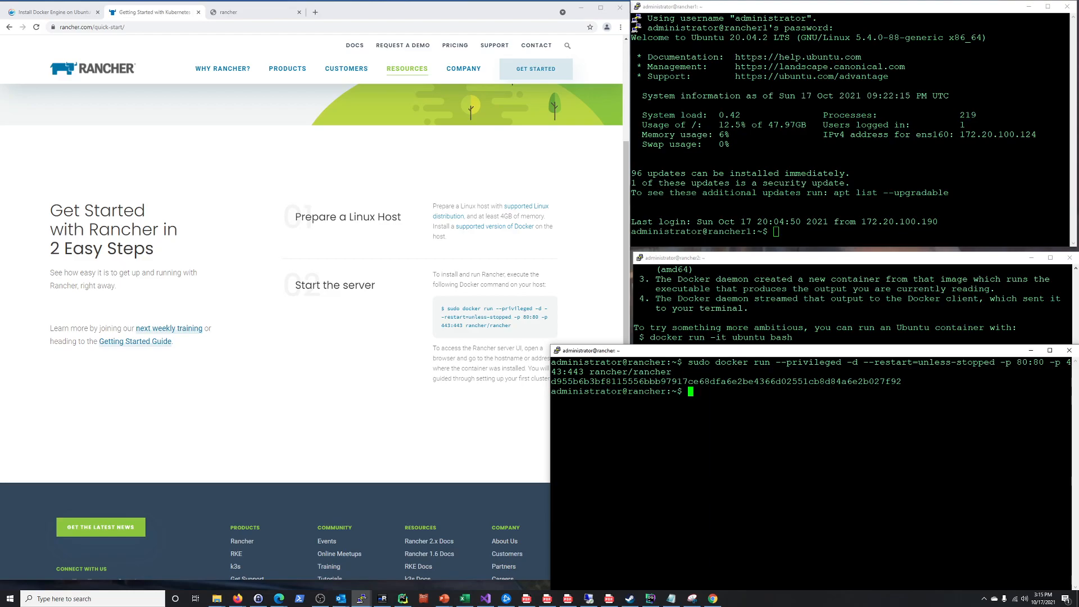
mouse_move(517, 365)
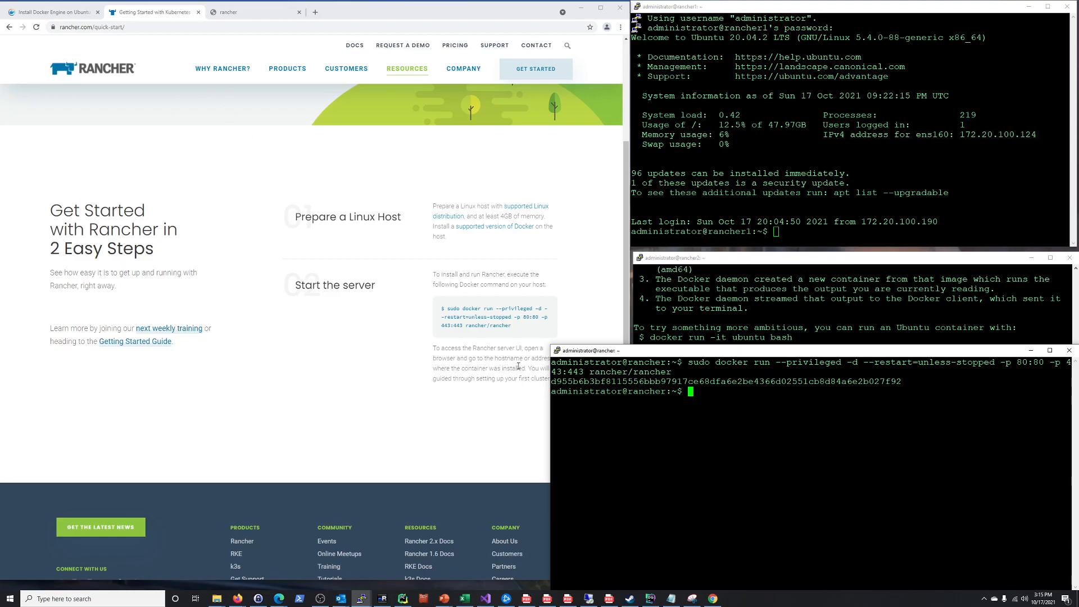
mouse_move(273, 40)
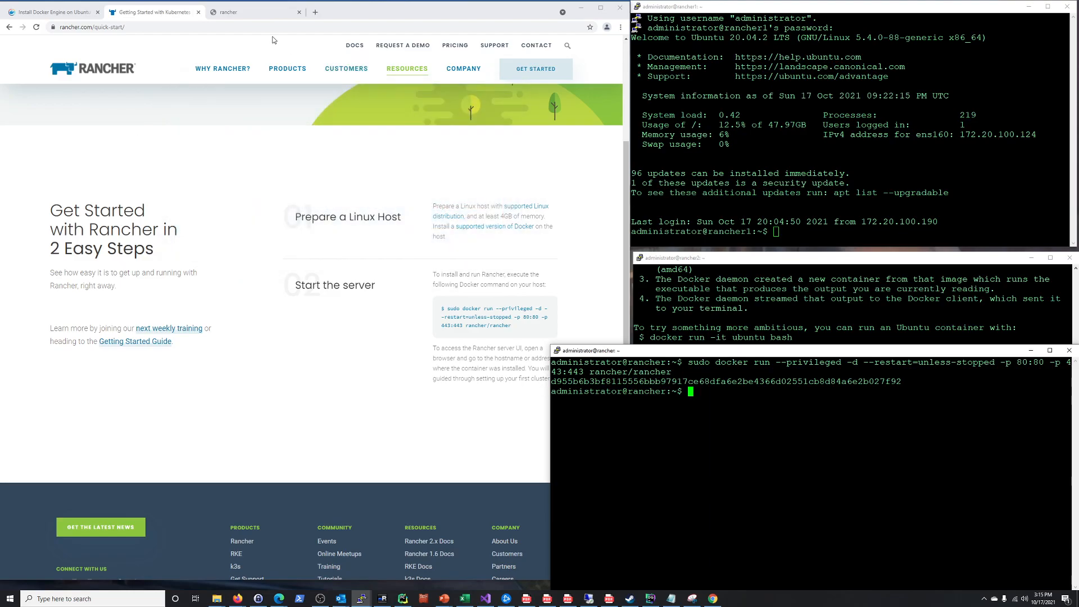
mouse_move(326, 442)
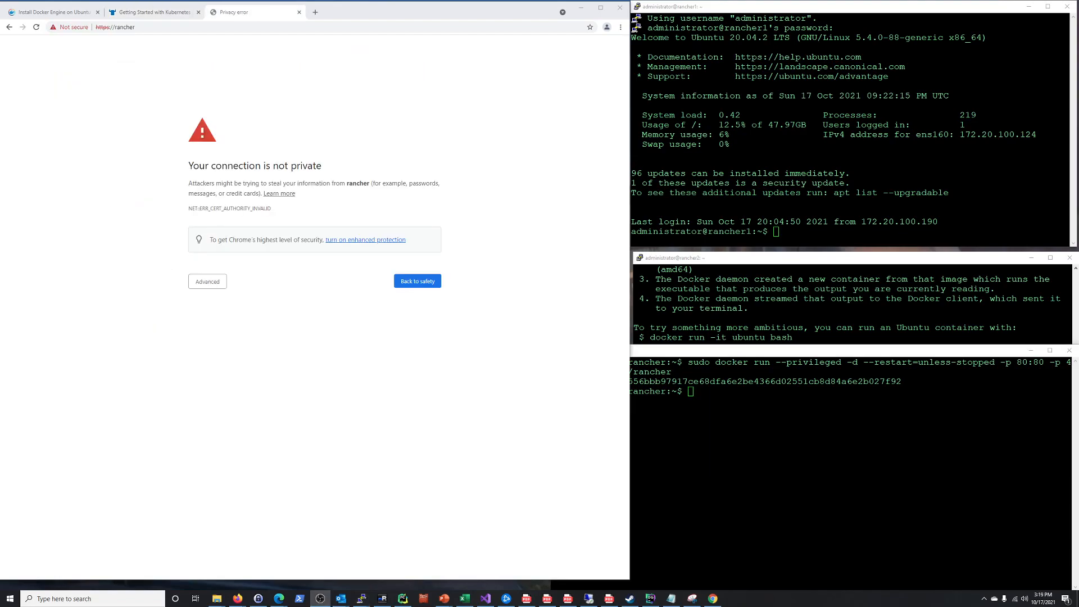
mouse_move(147, 266)
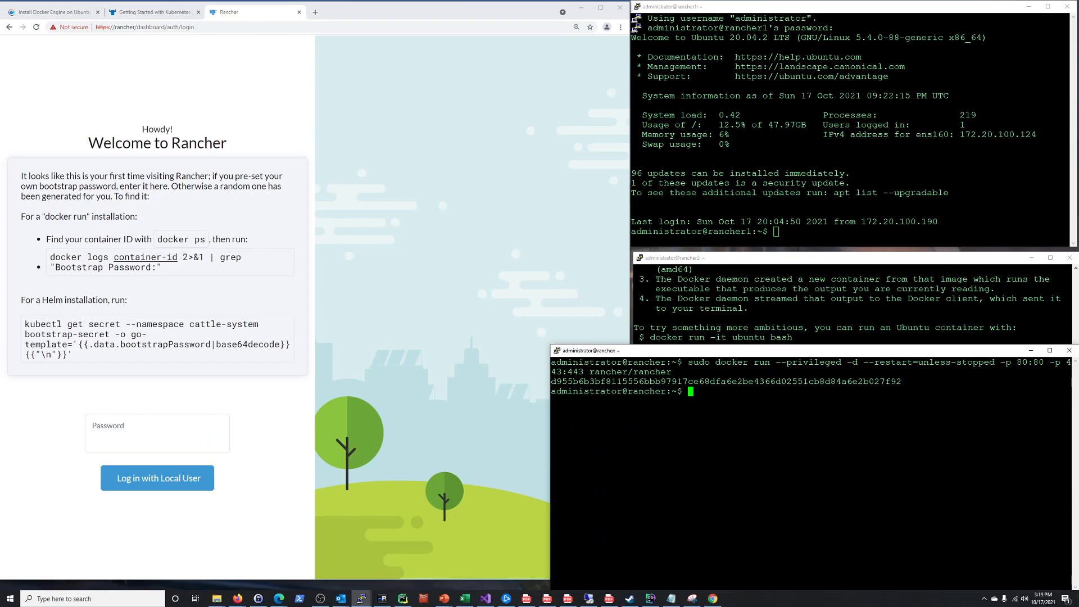
- Run sudo docker logs d9 2>&1 | grep "Bootstrap Password:" to reveal the bootstrap password
type("s")
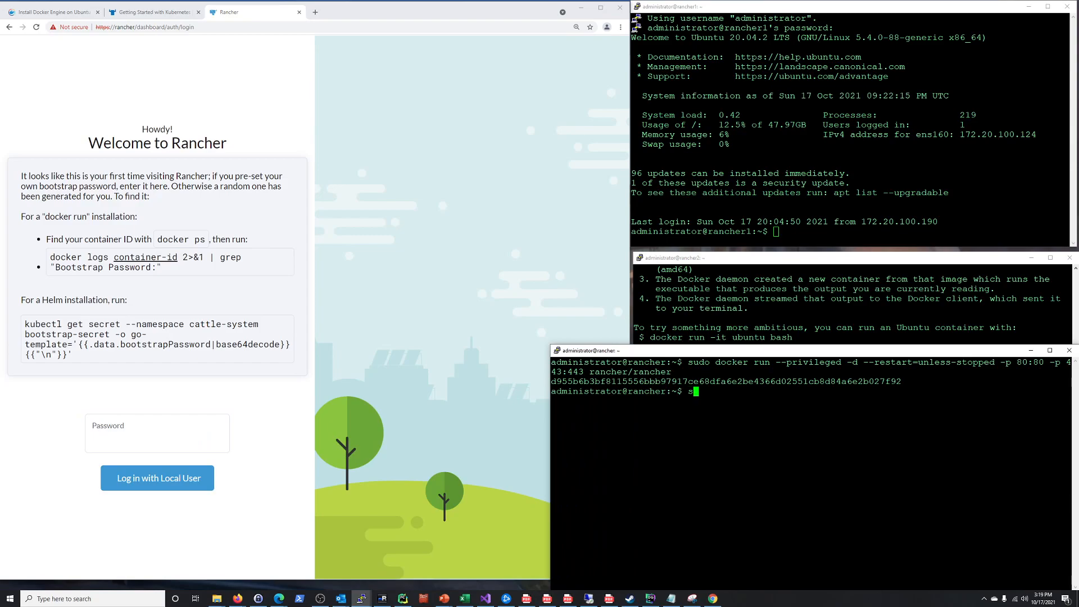
type("udo docl")
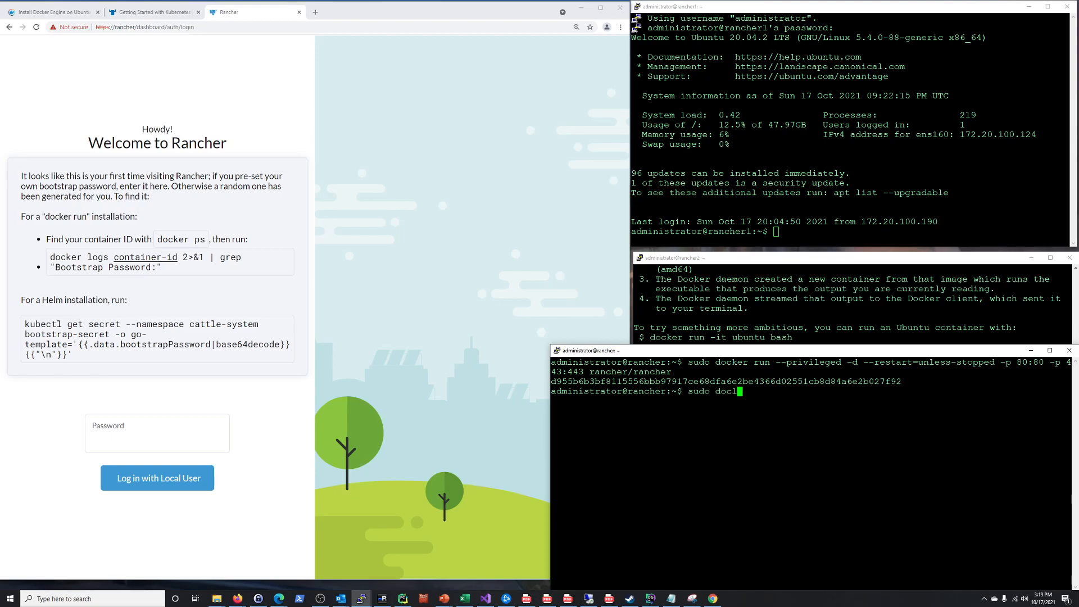
type("ker")
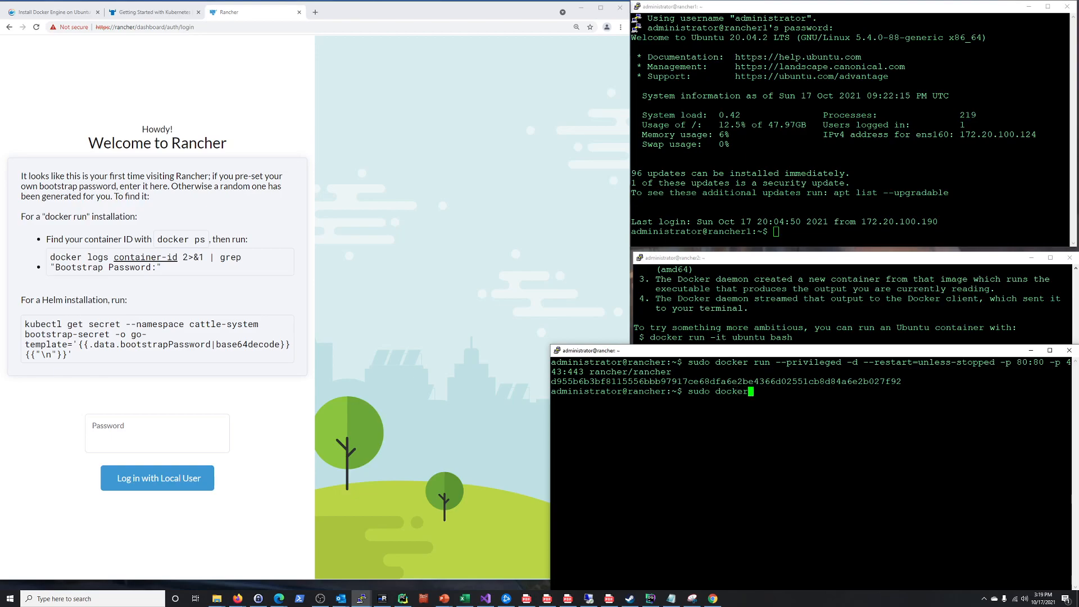
type("logs")
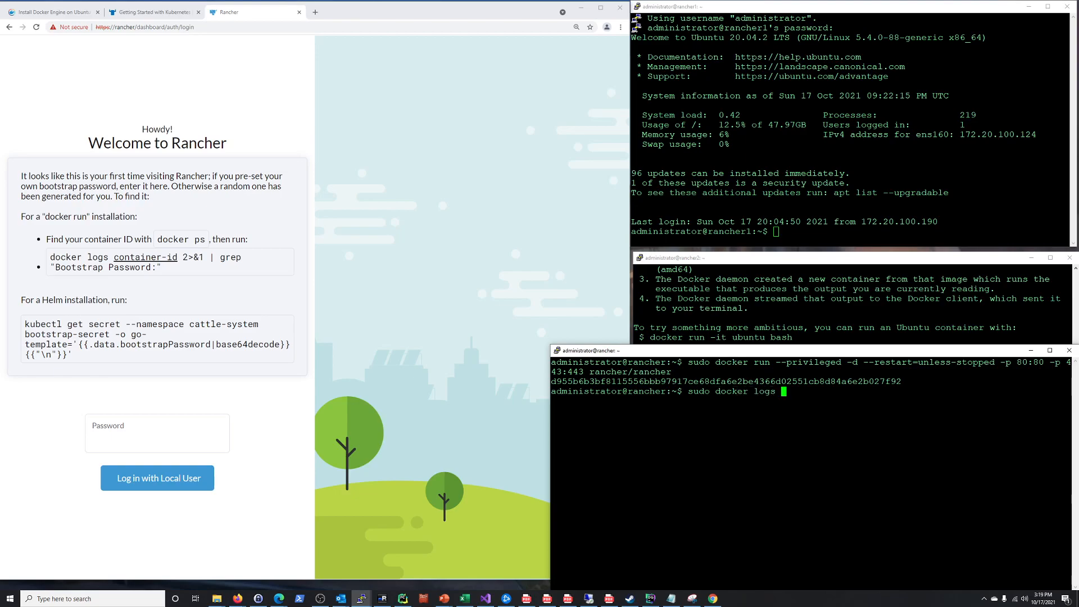
type("49")
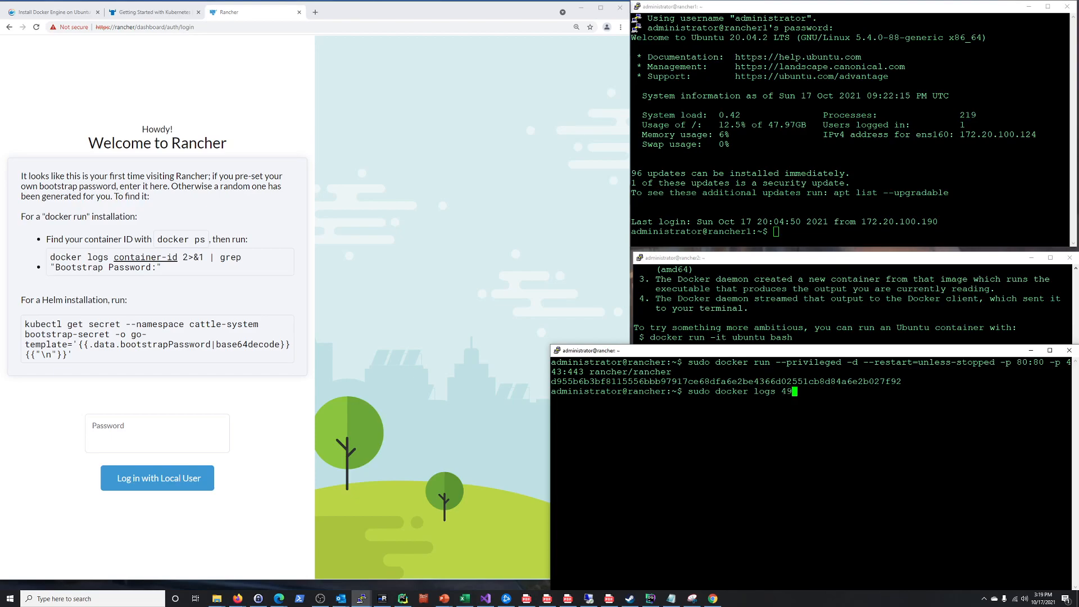
type("d9")
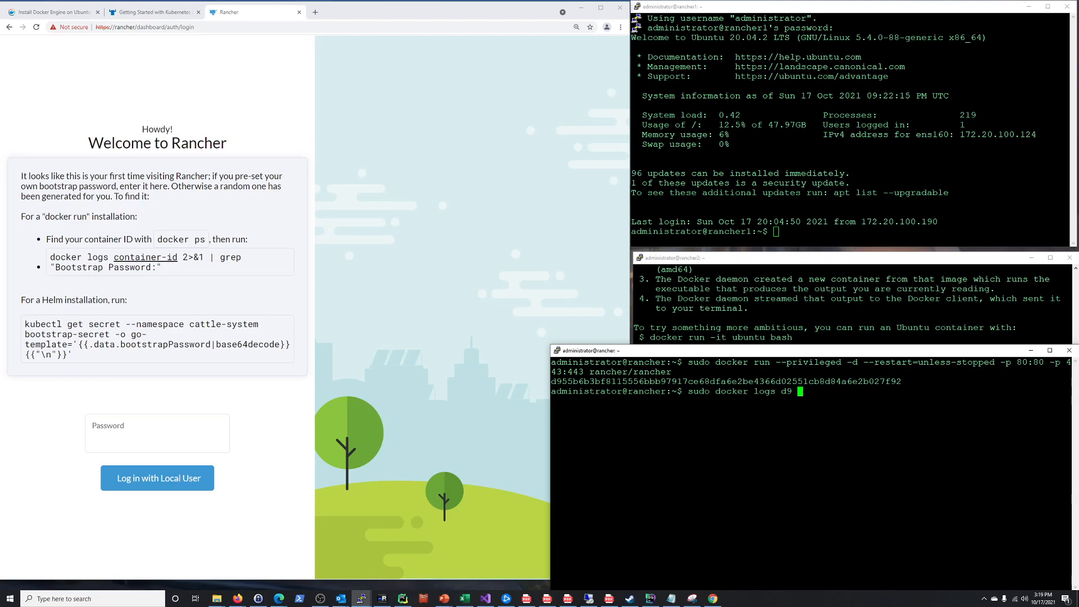
type("2>&")
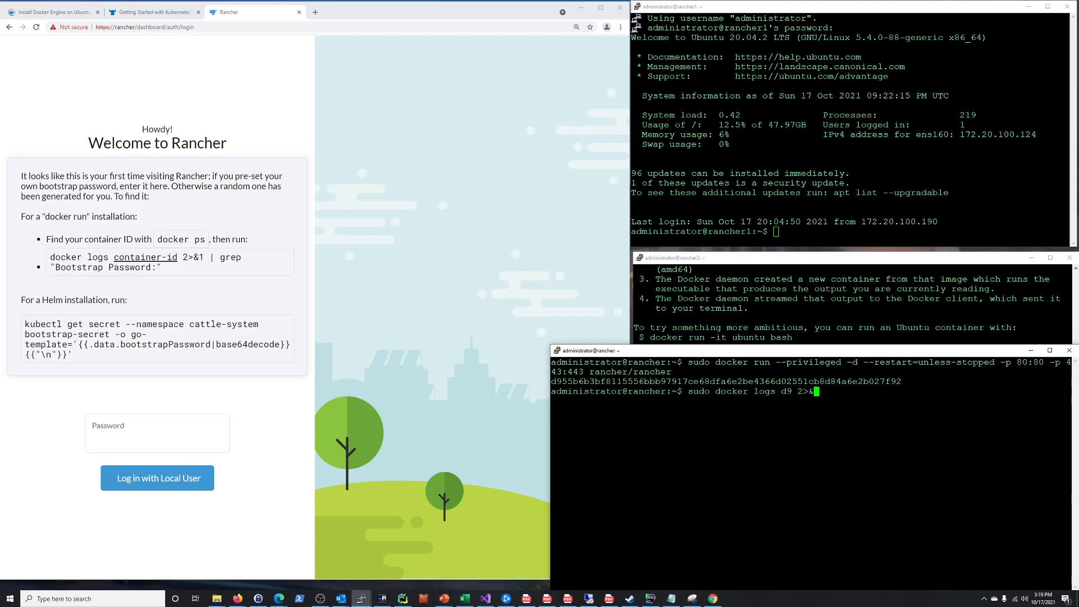
type("| grep")
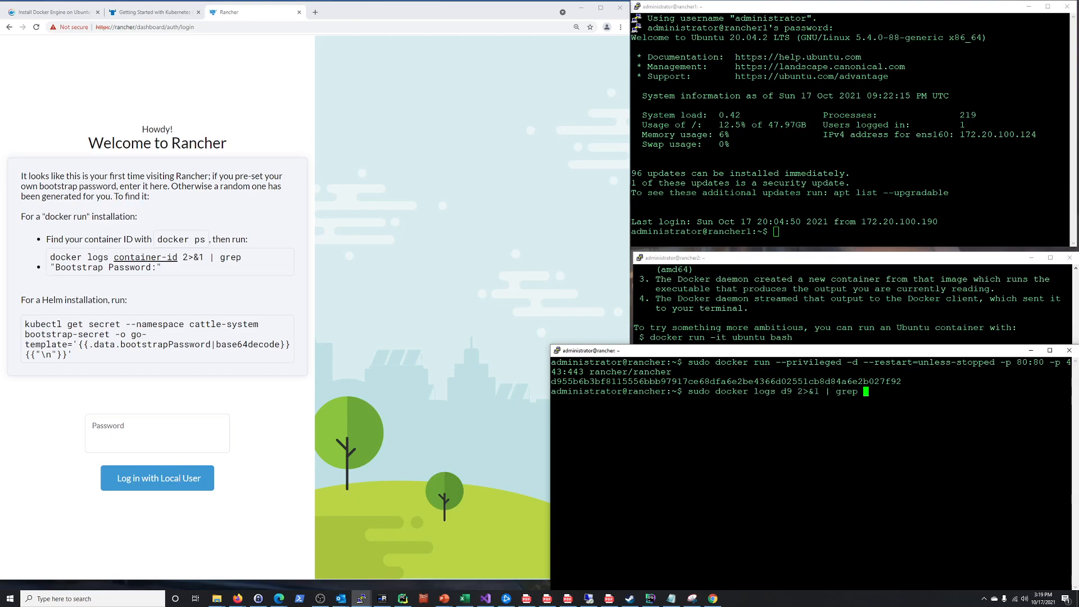
type("Bootstrap Password:\"")
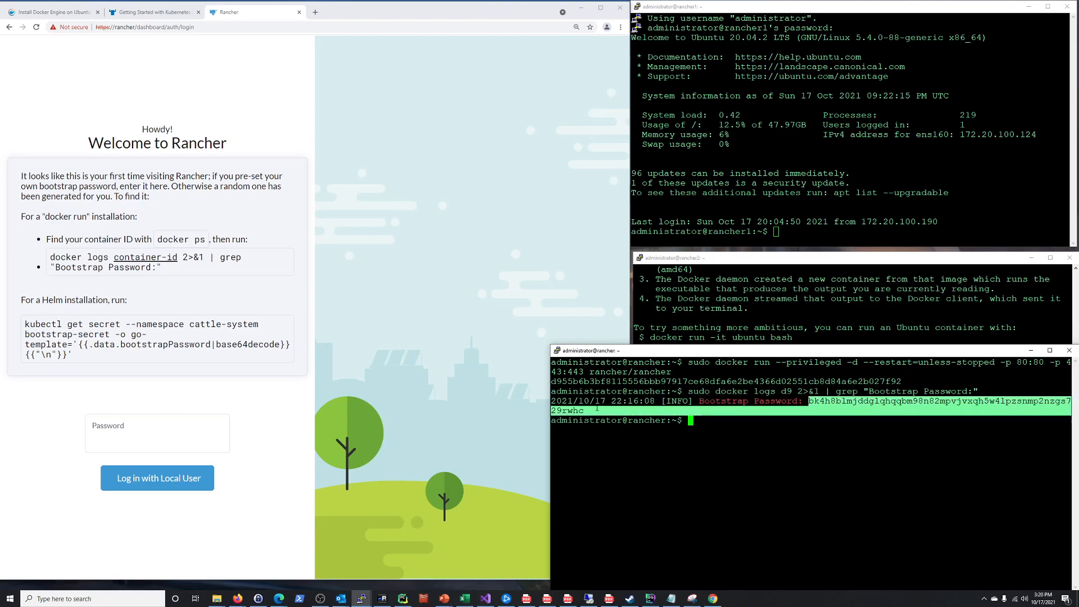
- Log in with the bootstrap password, set a specific admin password, accept terms, skip statistics
left_click(157, 433)
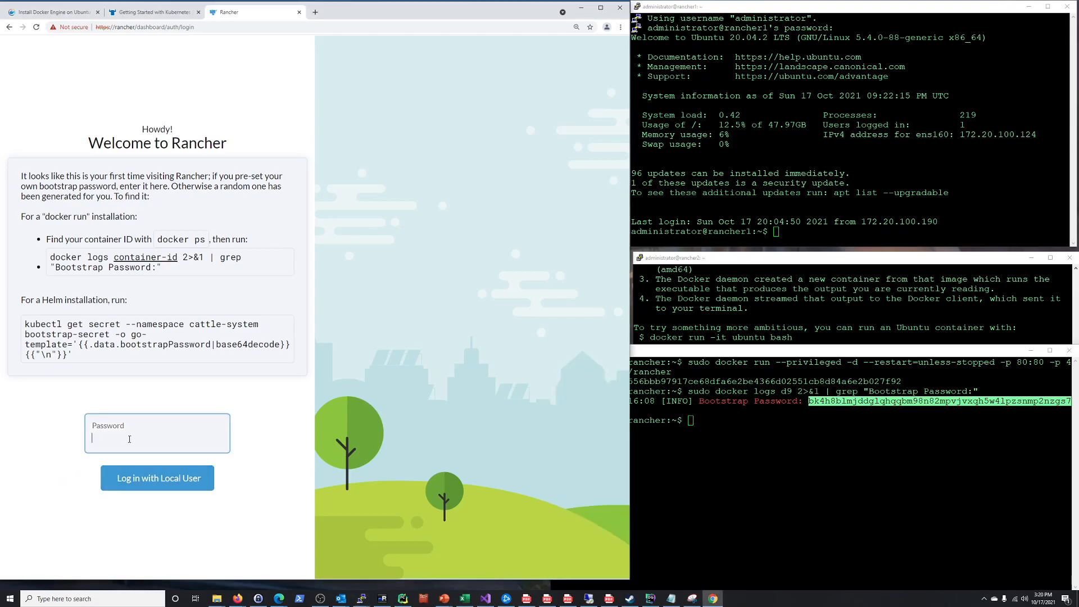
left_click(157, 478)
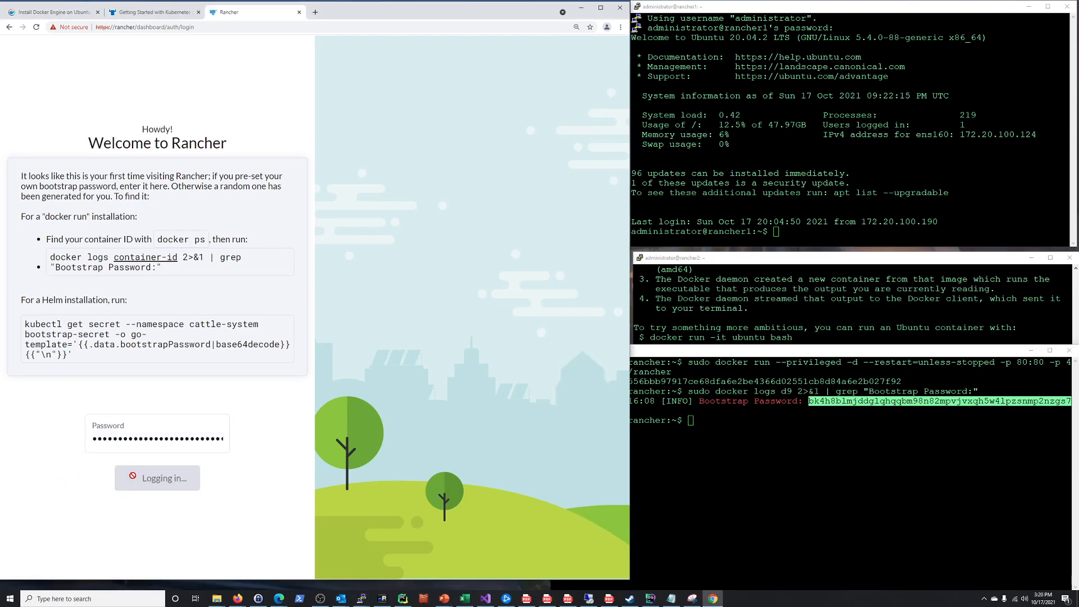
left_click(156, 477)
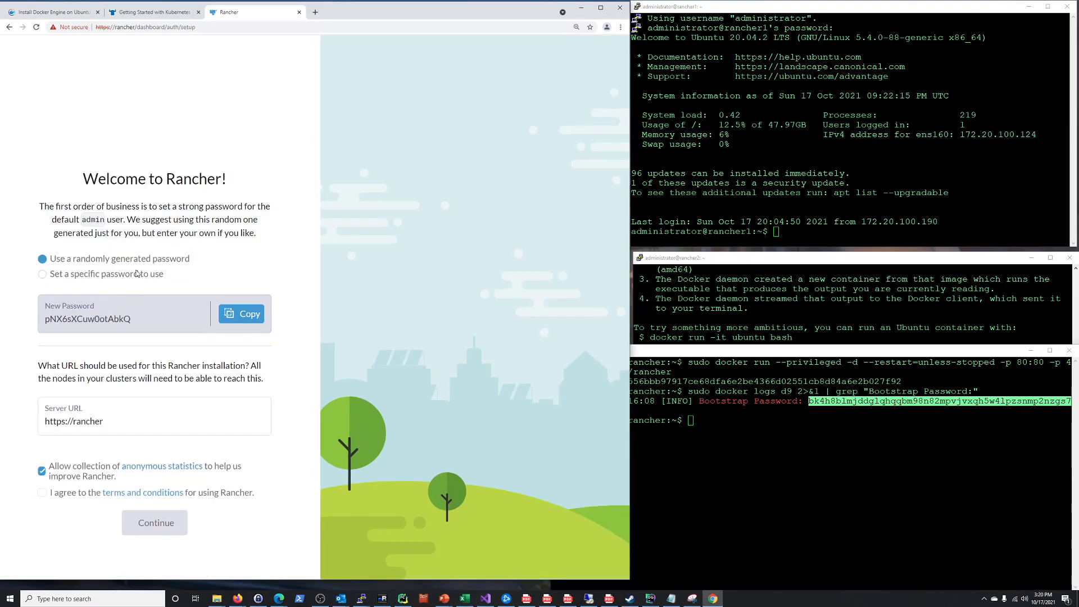
left_click(42, 273)
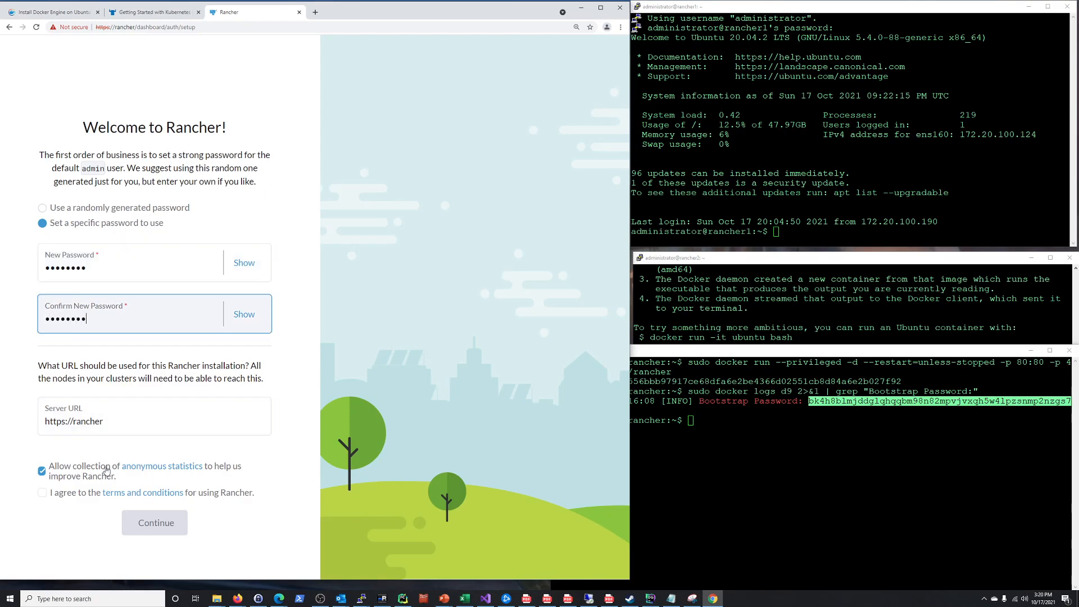
left_click(42, 492)
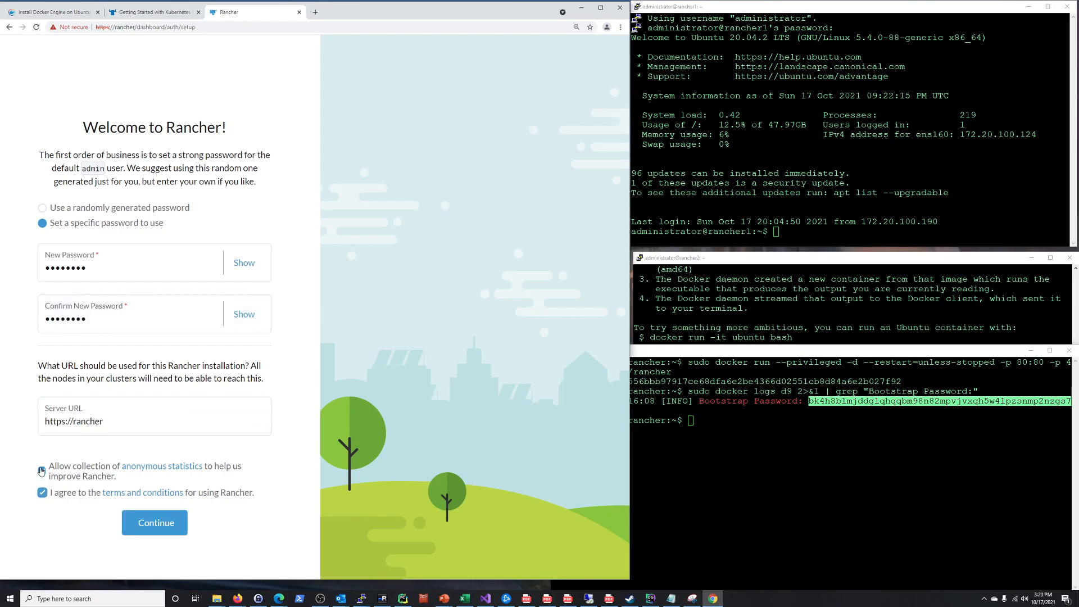
left_click(41, 471)
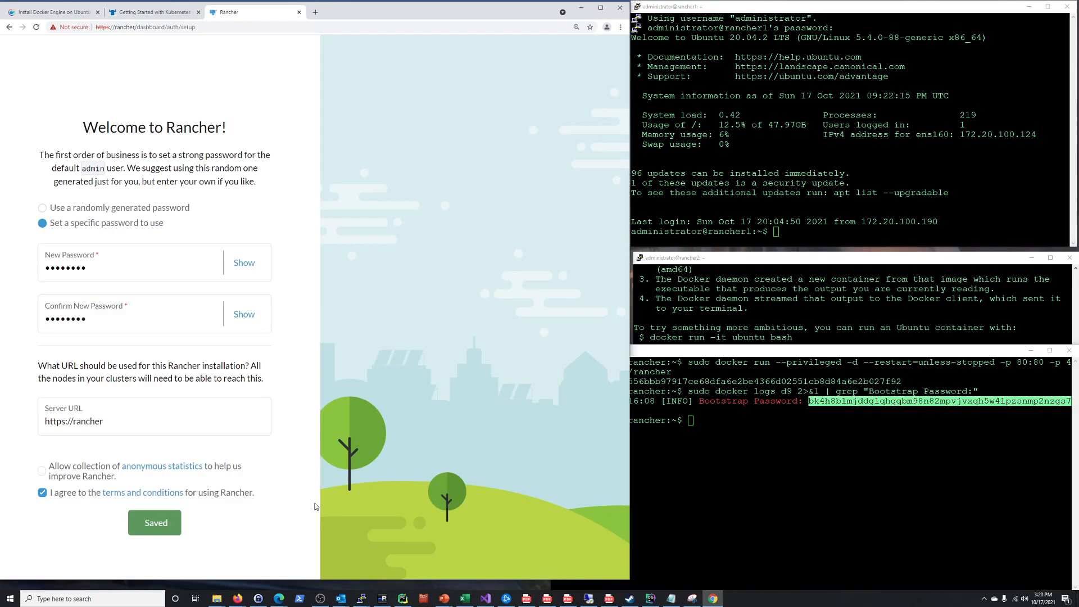
left_click(155, 522)
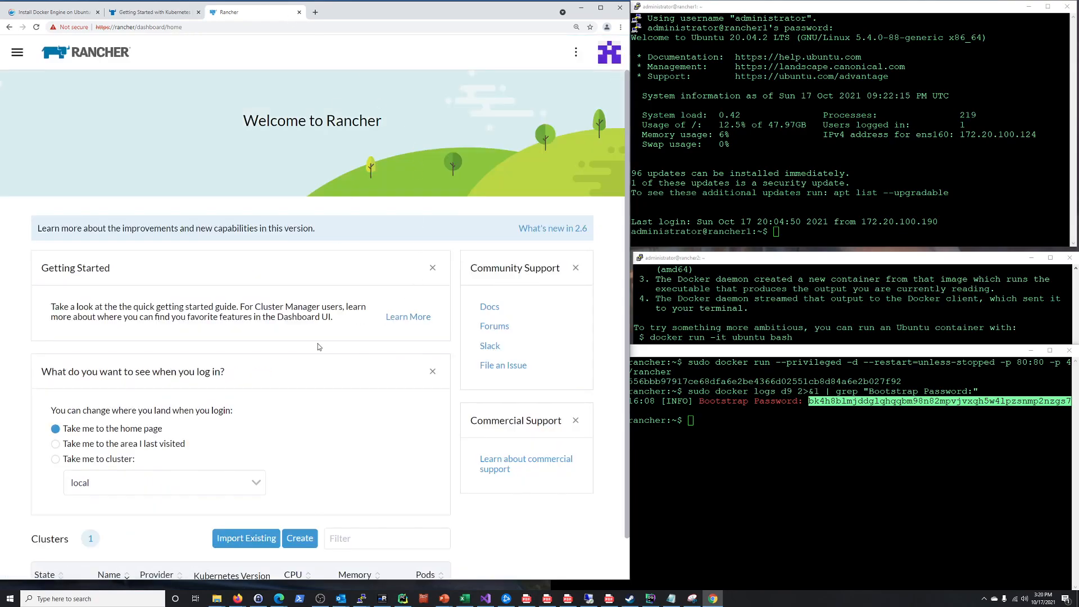
scroll("down", 3)
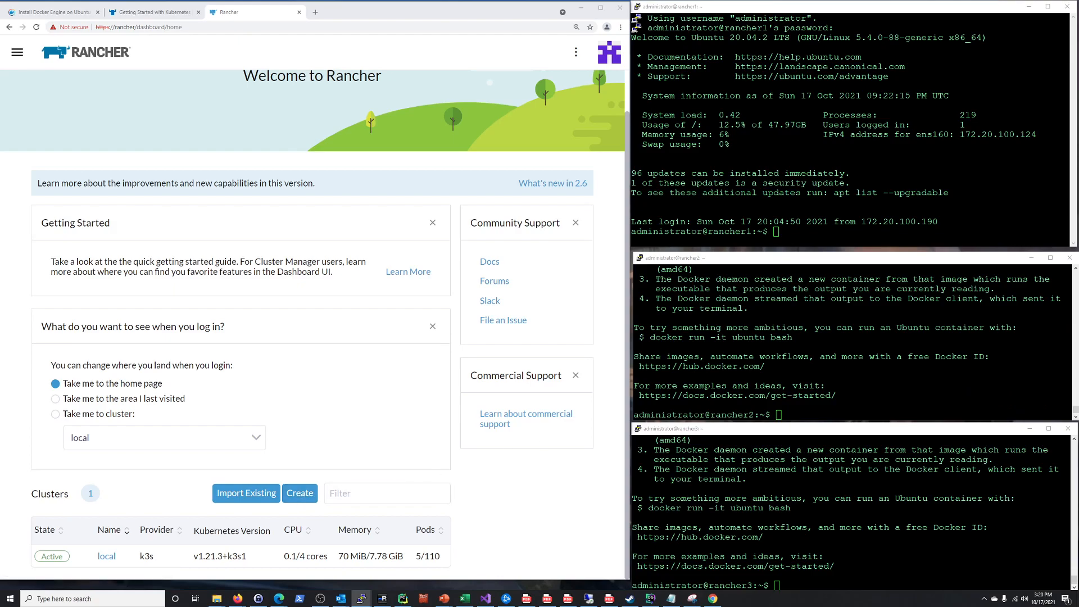
mouse_move(299, 493)
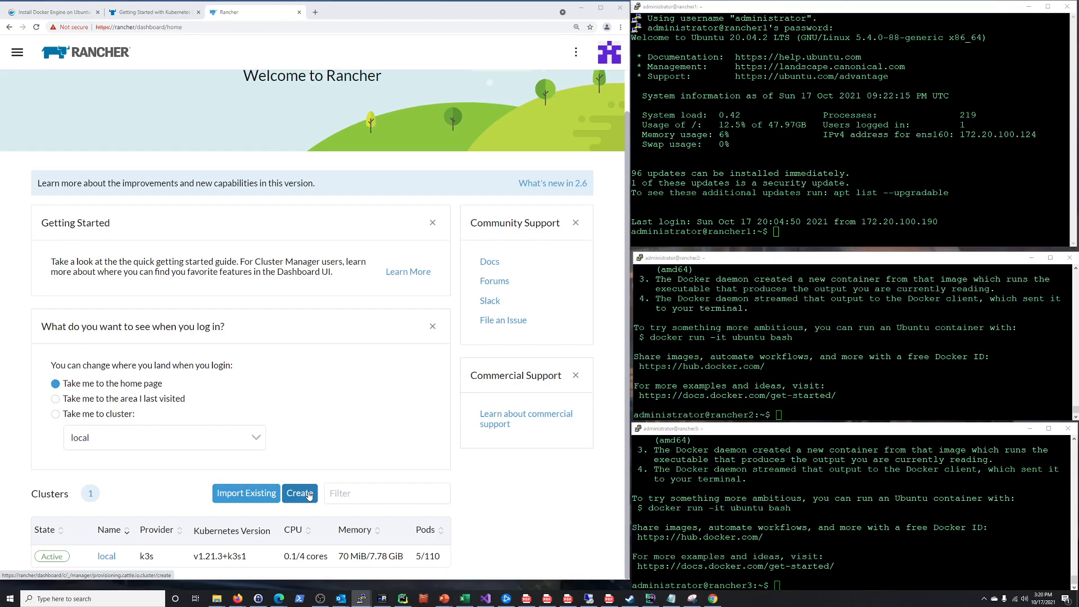
- Pick the Custom tile under 'Use existing nodes' to get the Add Cluster – Custom form
left_click(300, 493)
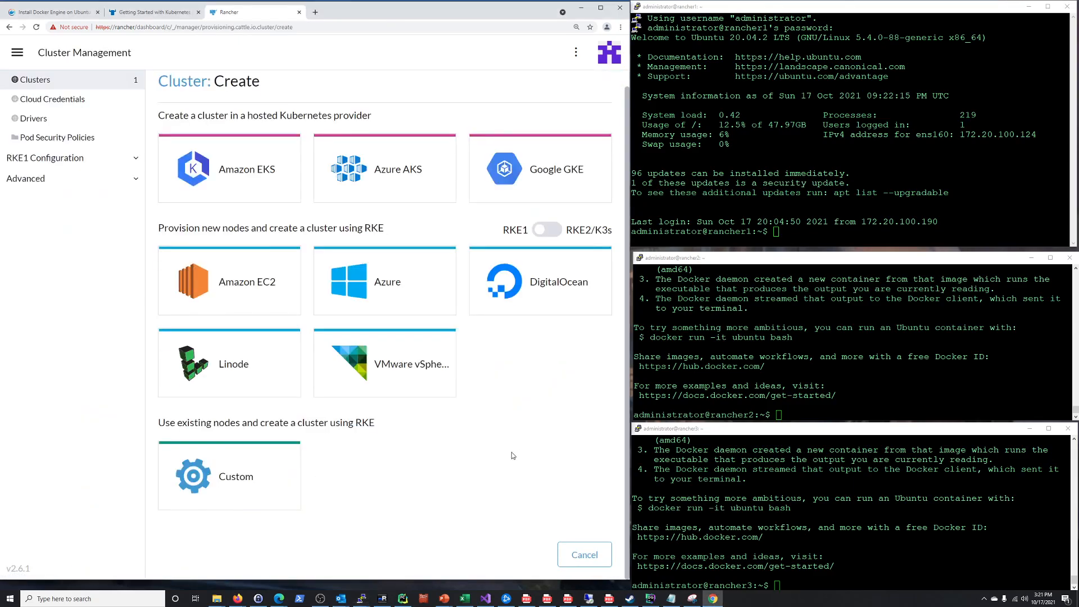
mouse_move(264, 476)
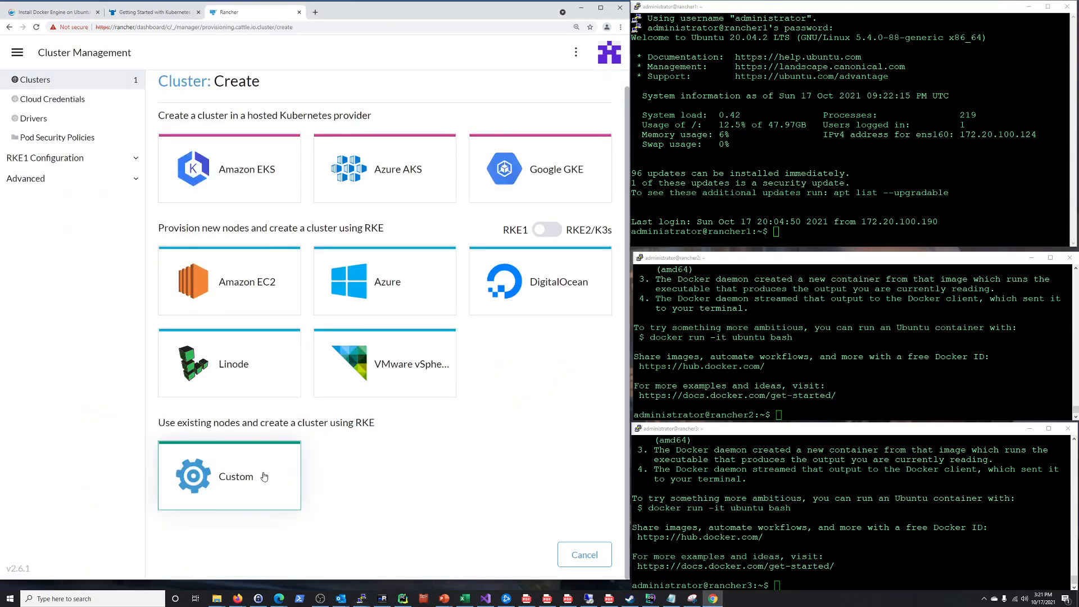
left_click(229, 475)
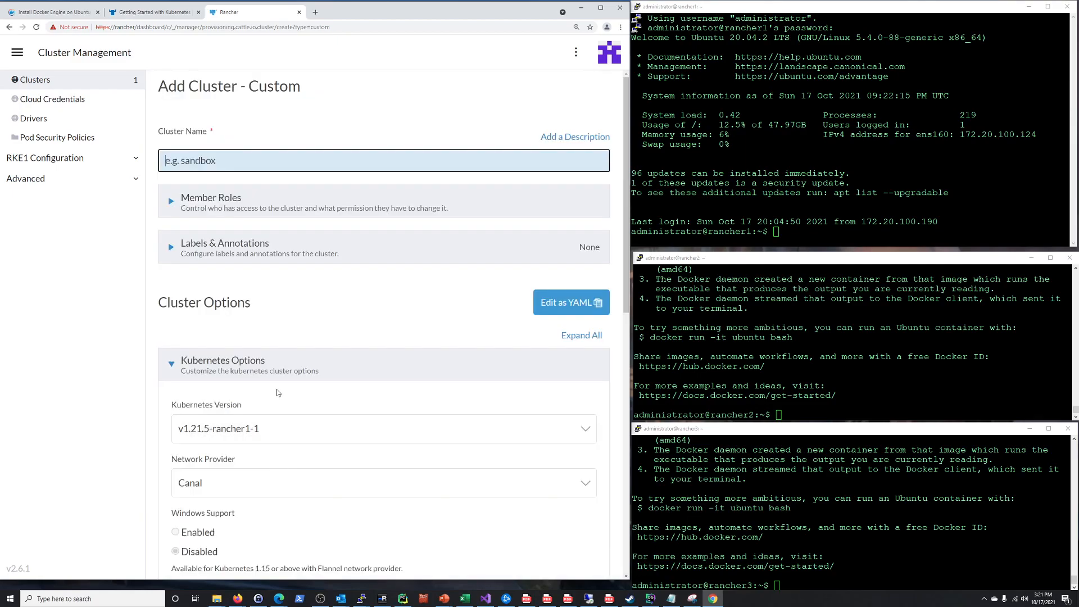
scroll("down", 3)
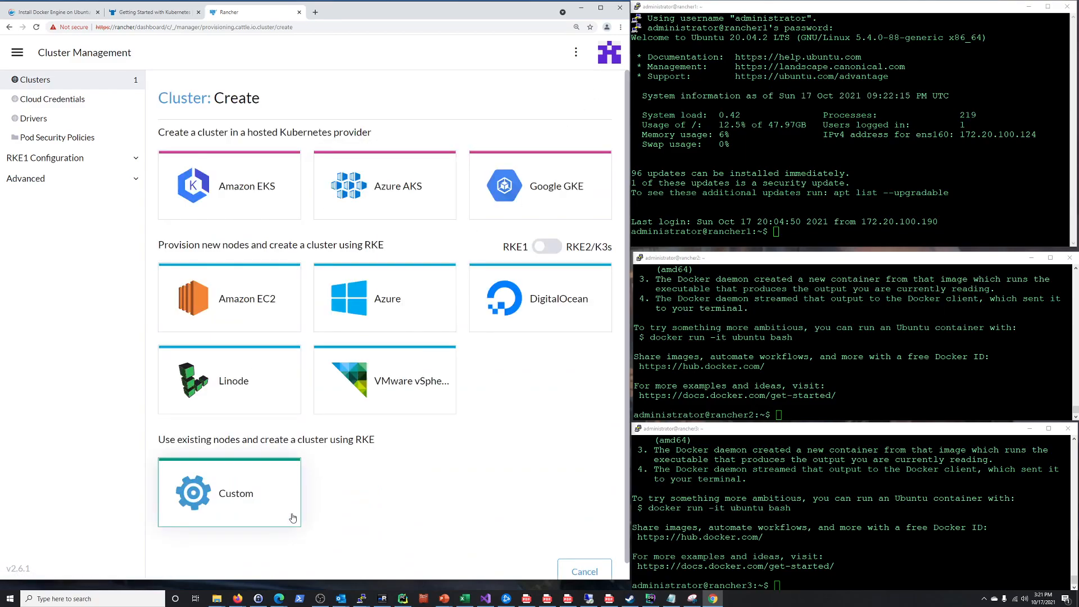
mouse_move(276, 491)
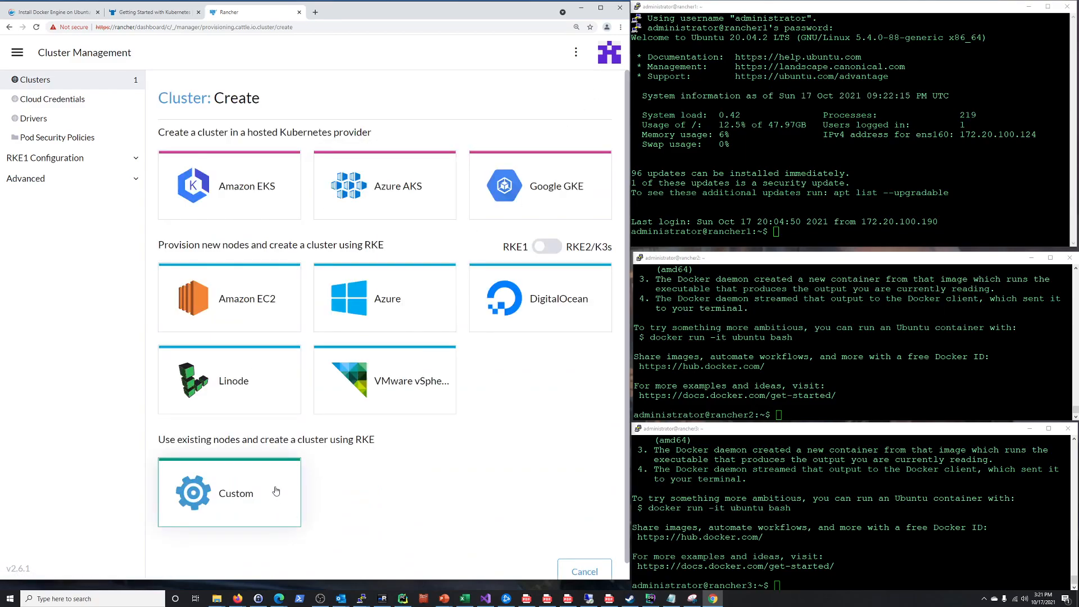
mouse_move(278, 452)
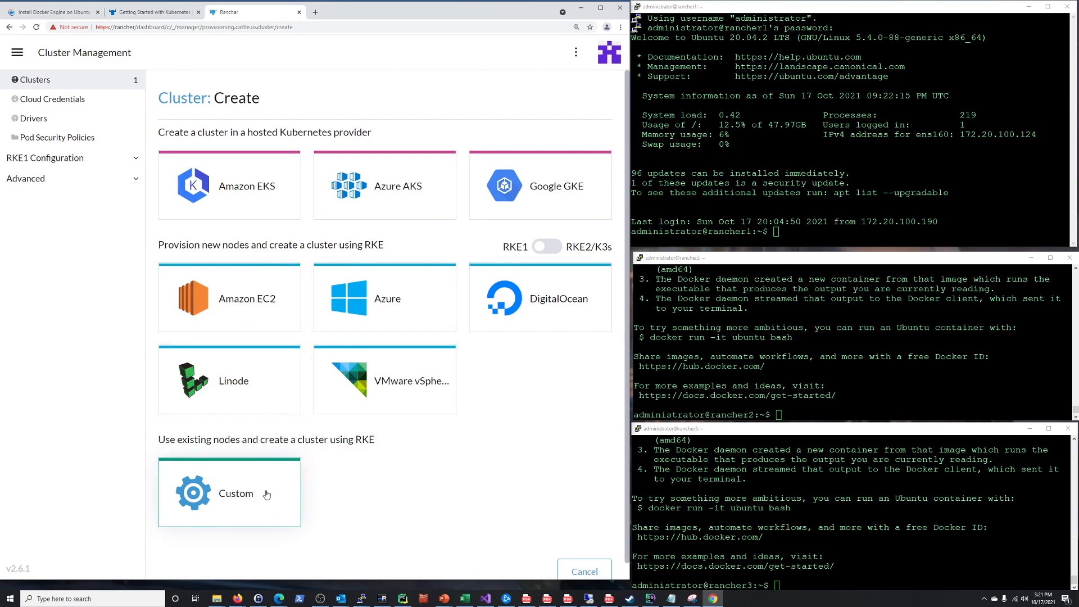
left_click(236, 494)
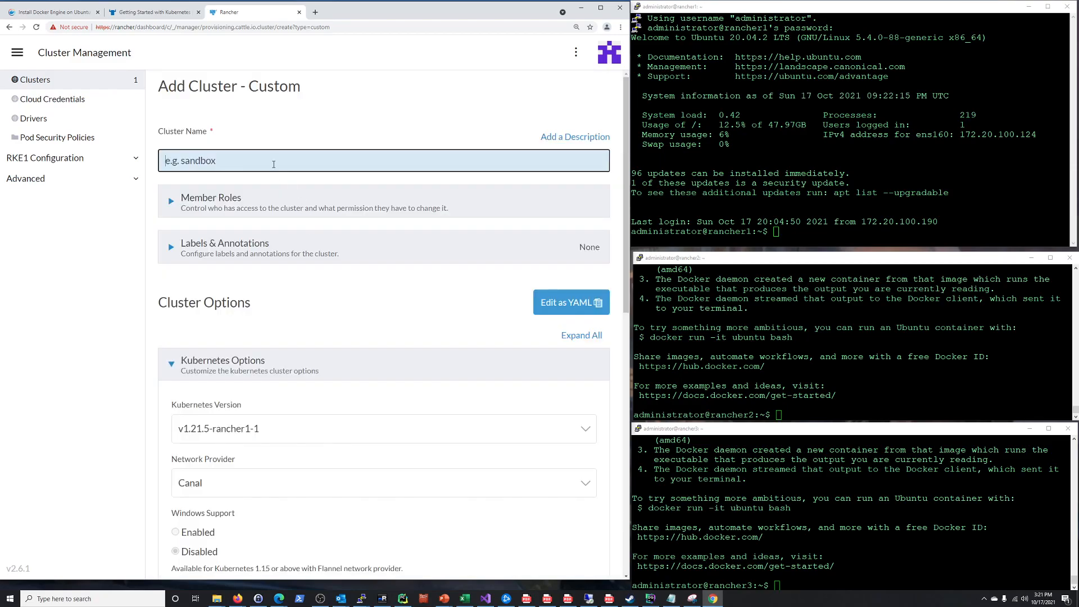
- Name the cluster 'clusterone' and save it to reach the node run command
type("clusterone")
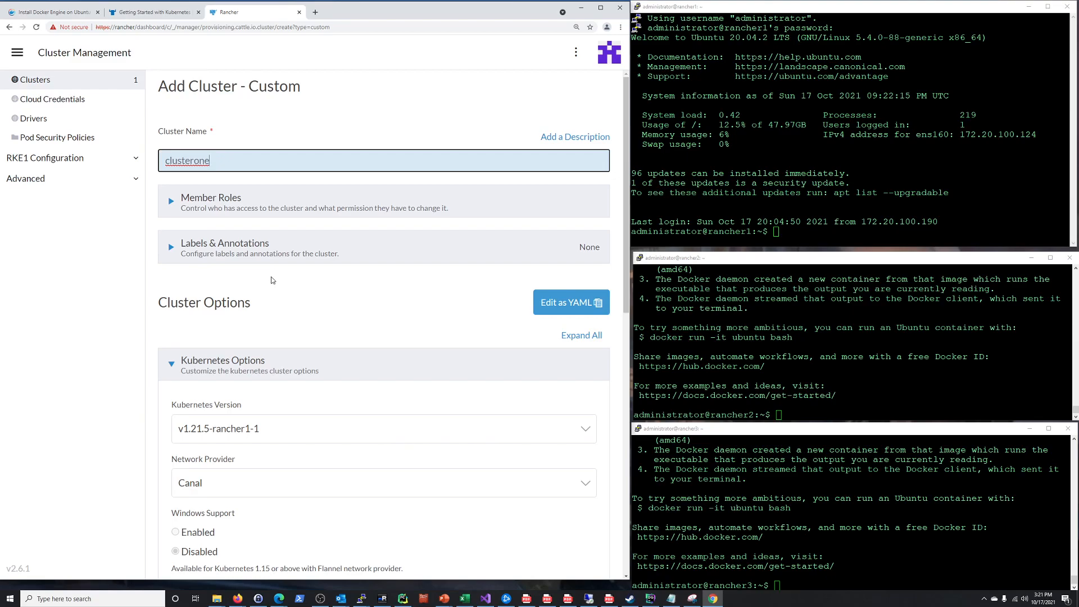
mouse_move(270, 280)
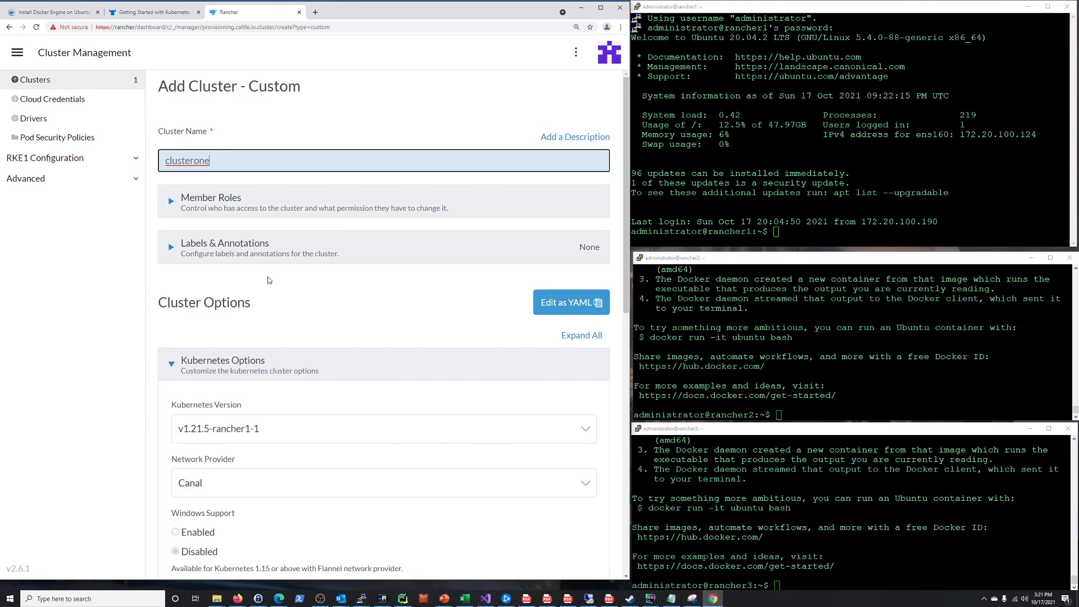
mouse_move(291, 287)
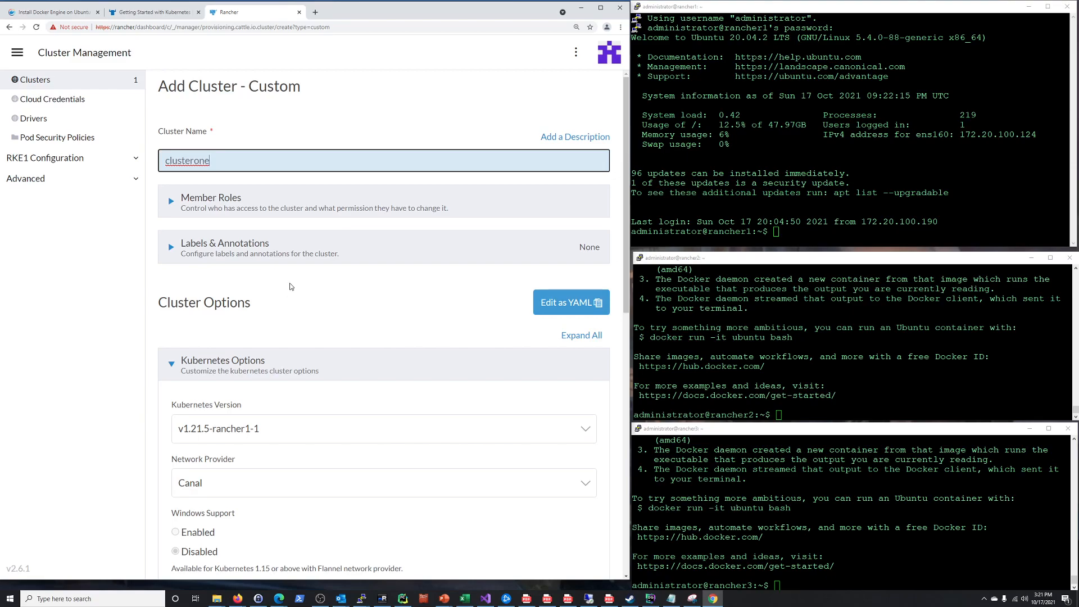
scroll("down", 3)
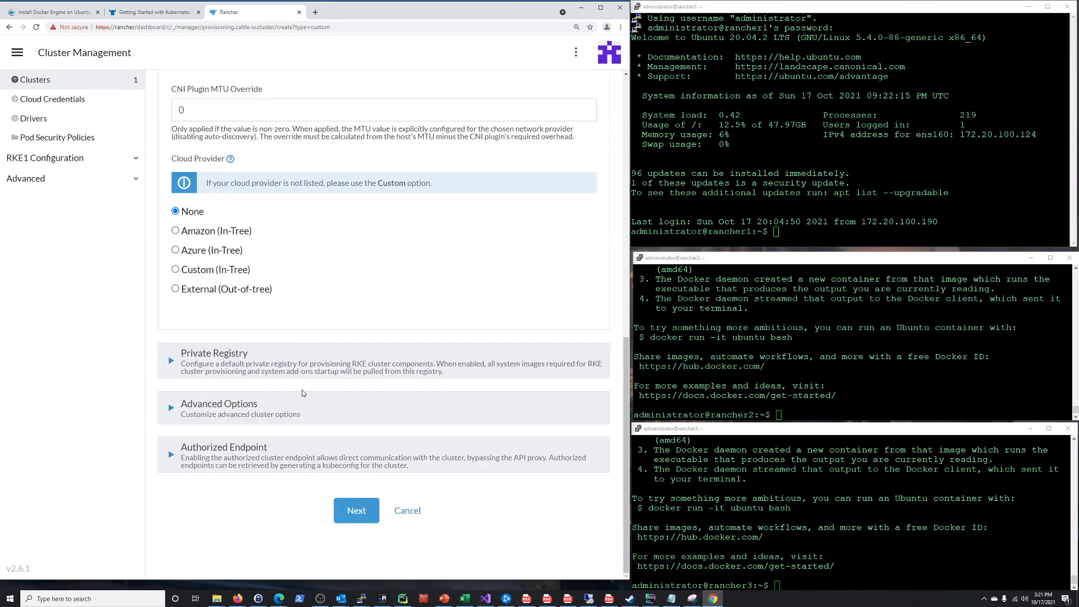
left_click(356, 510)
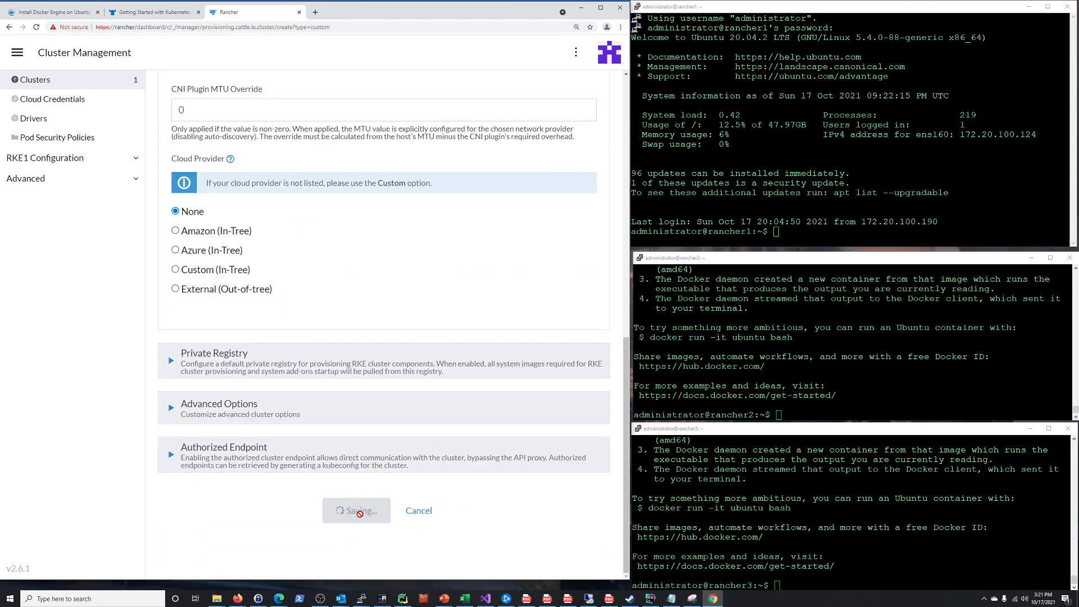
left_click(356, 509)
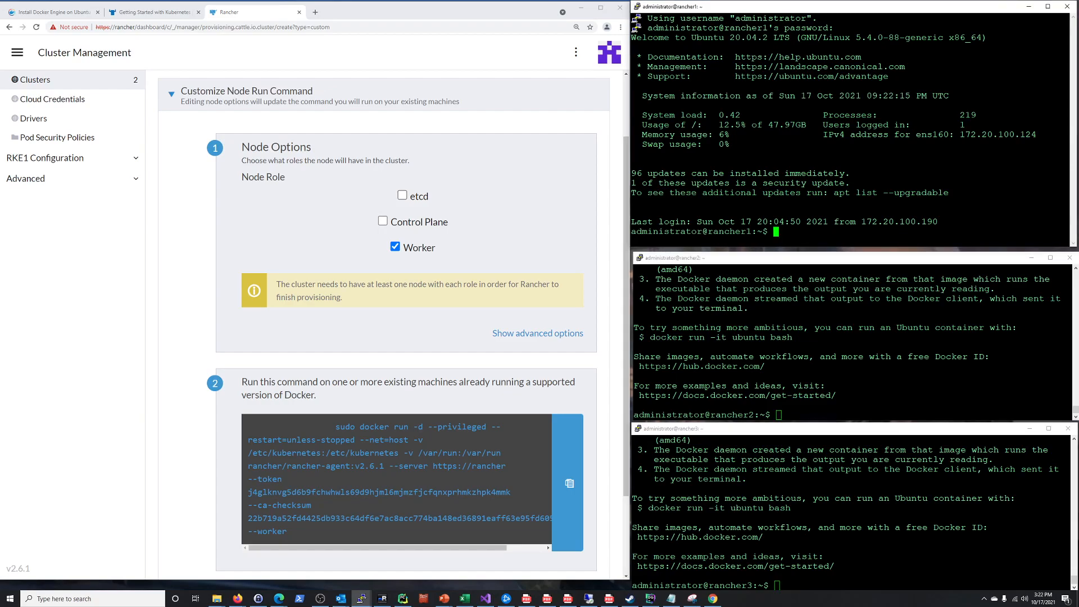
mouse_move(156, 65)
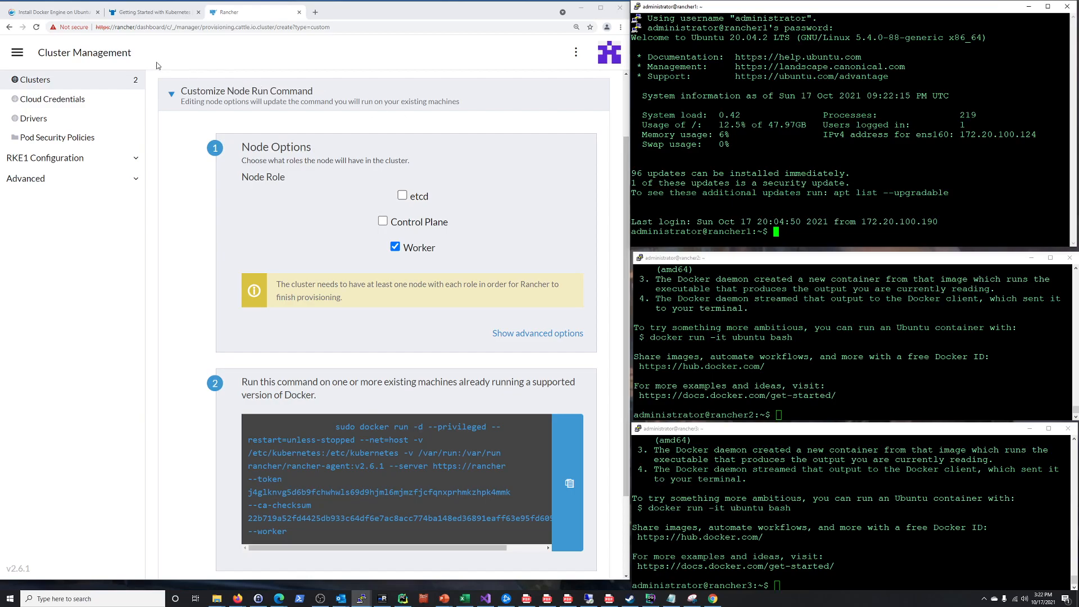
- Read the Docker Docs Ubuntu install guide, then return to clusterone's registration page
left_click(51, 12)
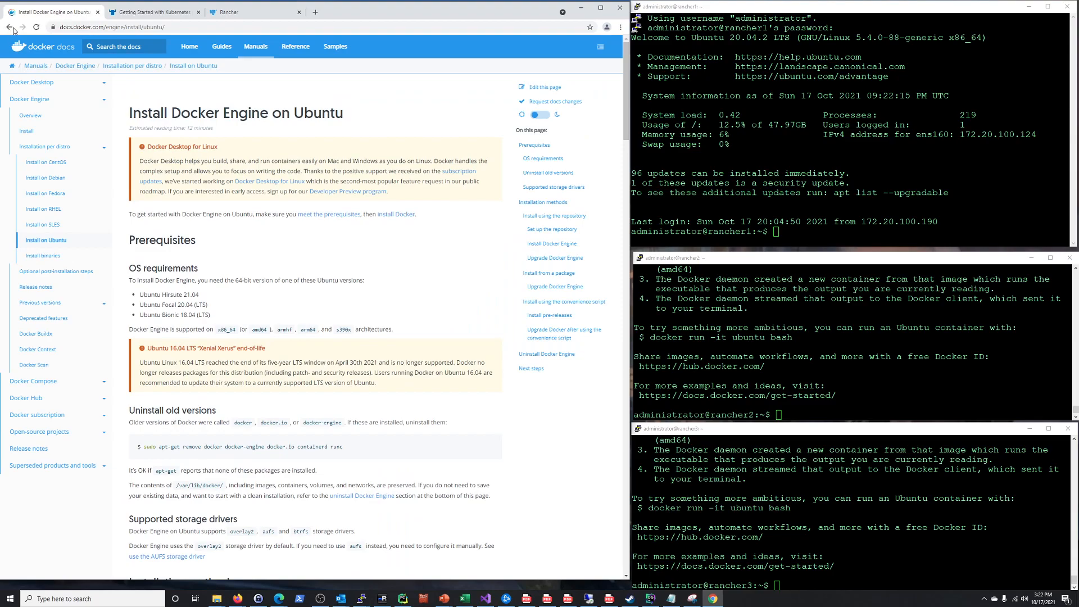
mouse_move(316, 283)
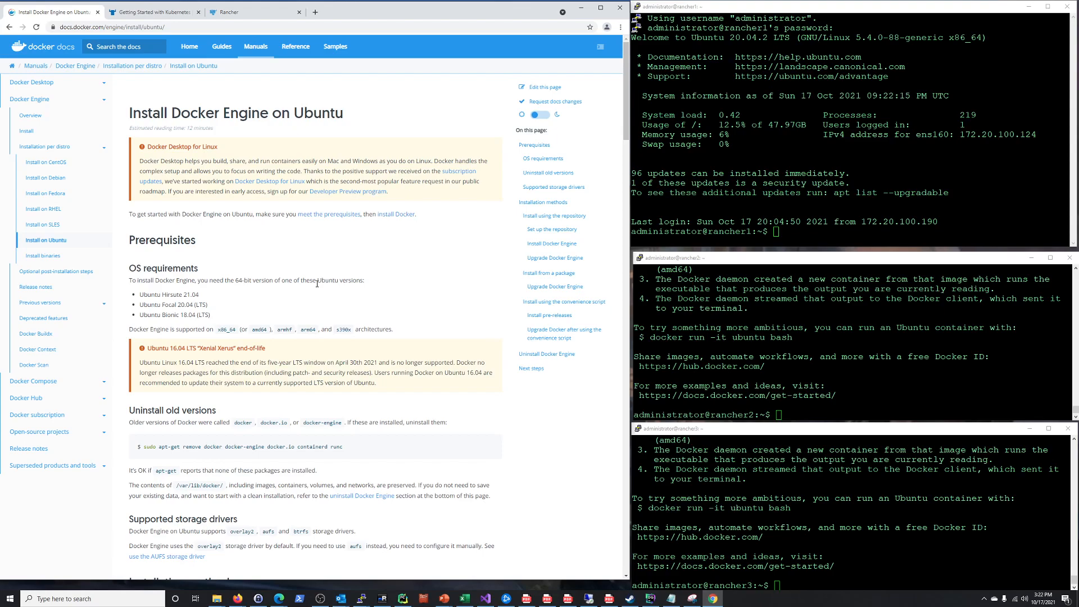
left_click(776, 232)
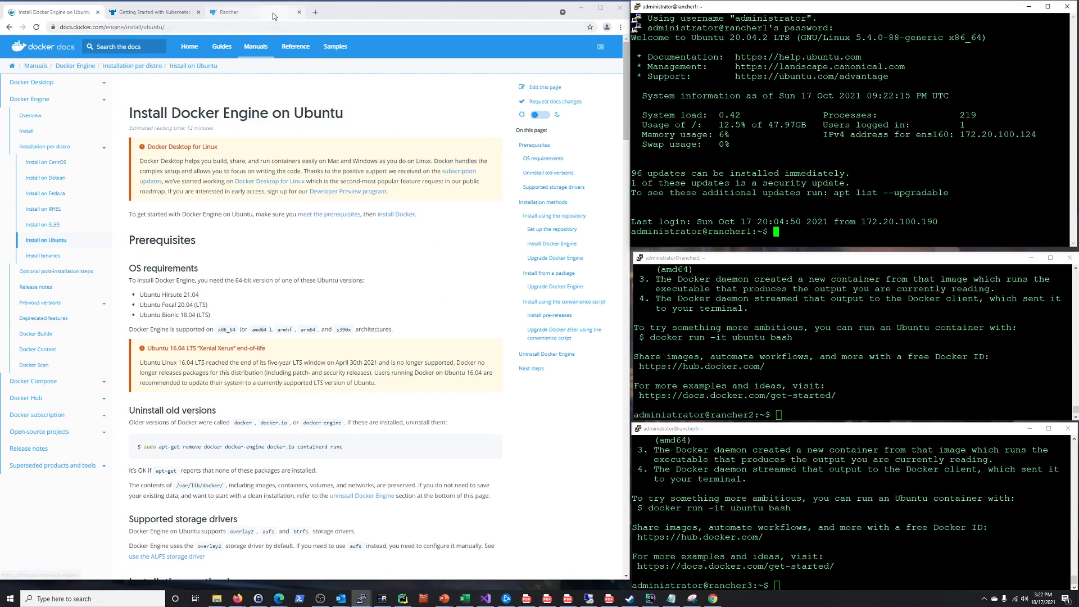
left_click(237, 11)
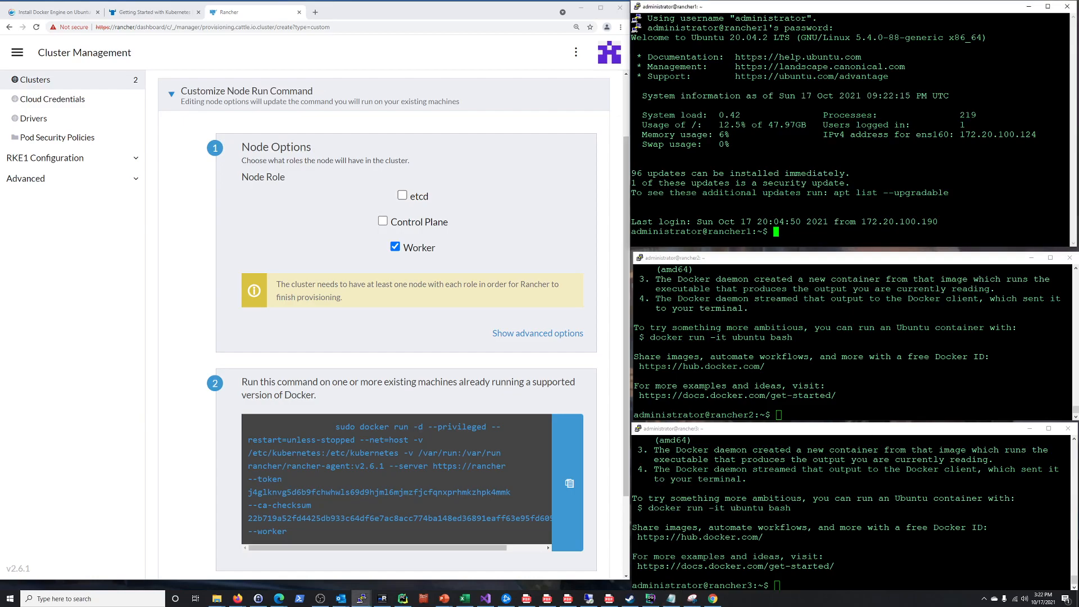
- Remove old Docker packages and install docker-ce, docker-ce-cli and containerd.io on rancher1
type("sudo apt-get remove docker docker-engine docker.io containerd runc")
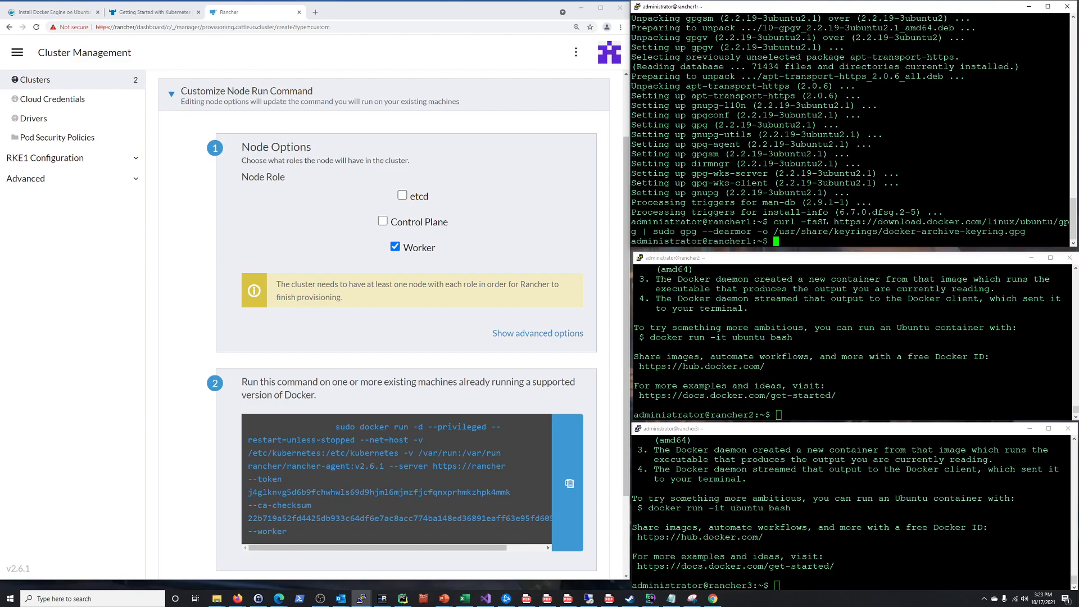
type("sudo apt update")
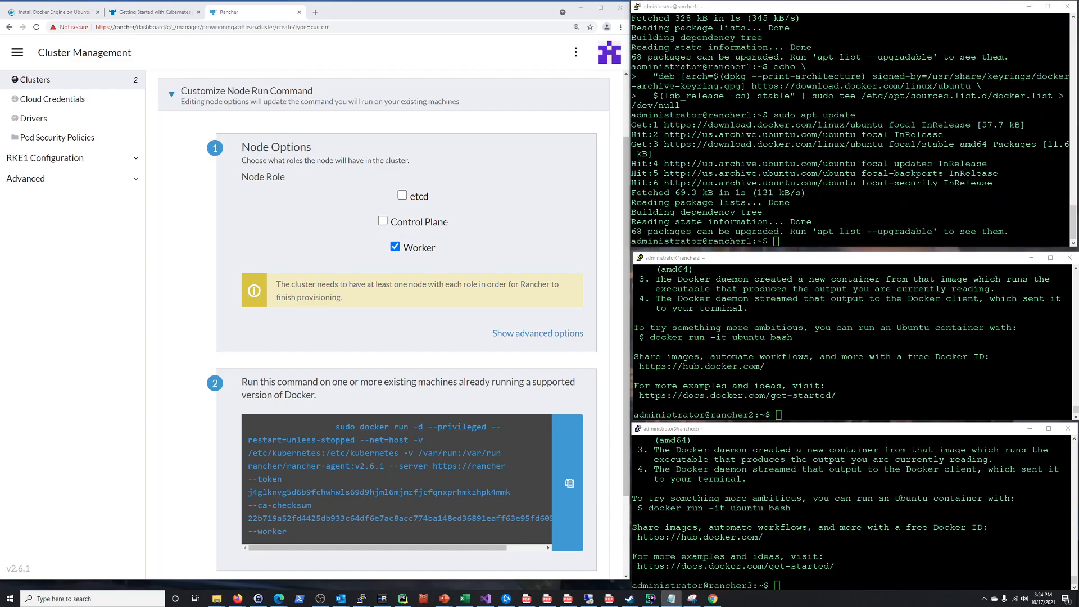
type("sudo apt-get install -y docker-ce docker-ce-cli containerd.io")
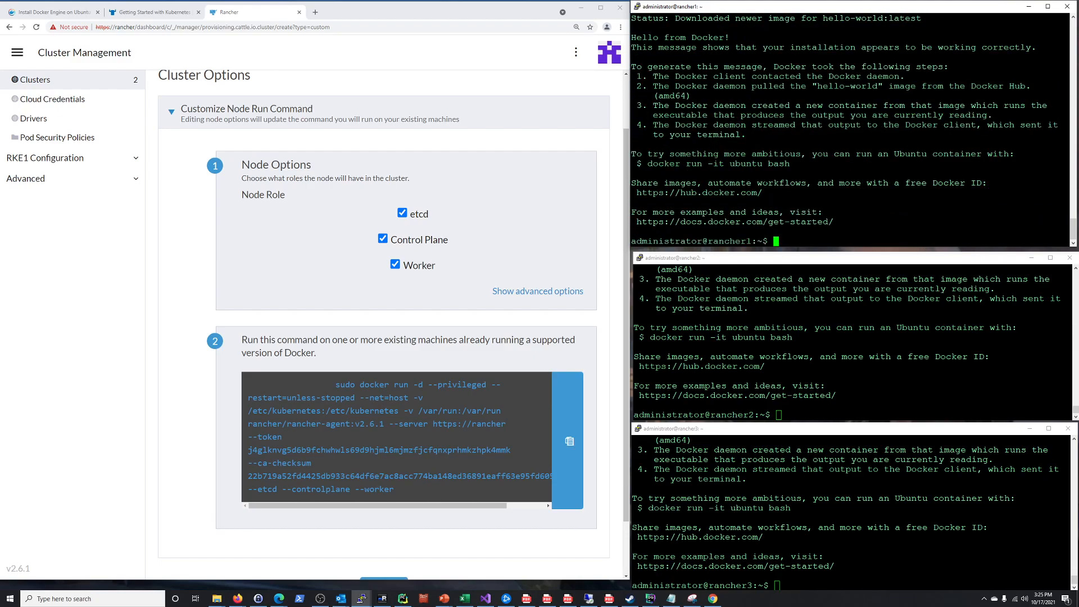
- Bring up clusterone's registration command with etcd, Control Plane and Worker roles for rancher1
double_click(678, 38)
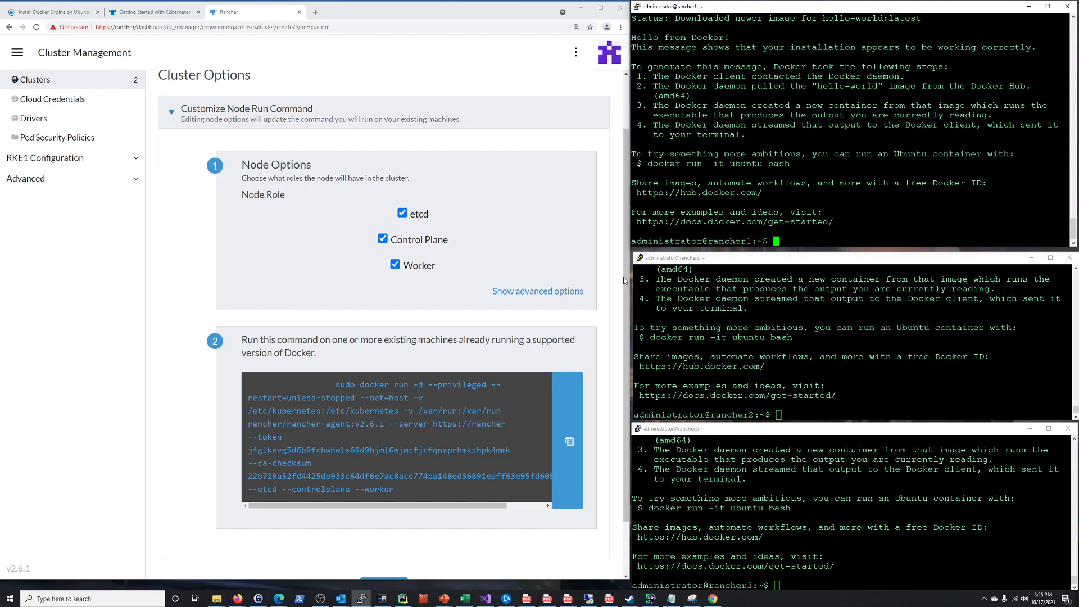
mouse_move(182, 192)
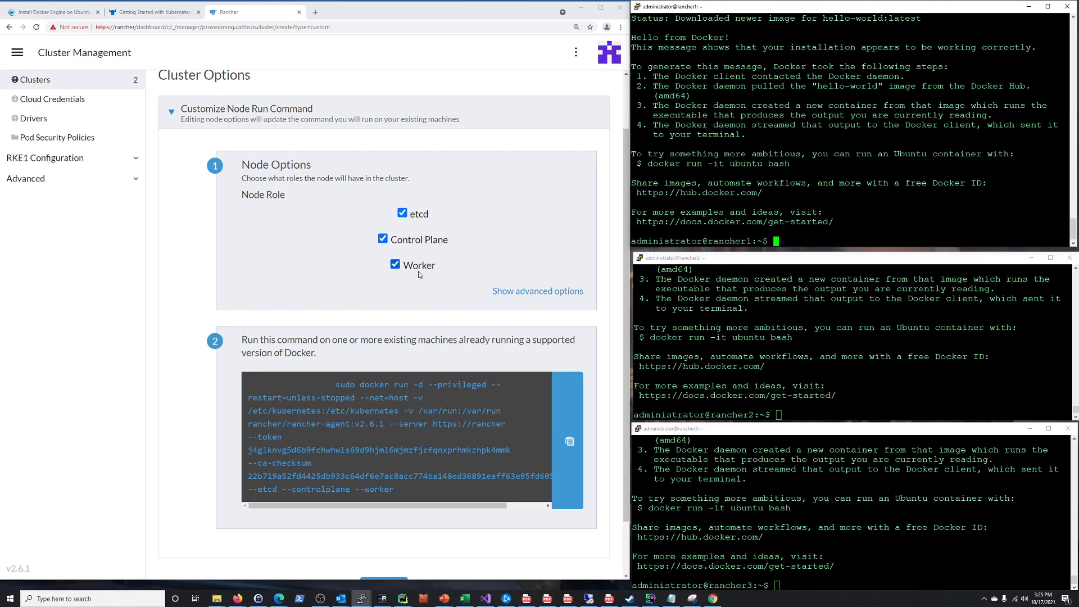
mouse_move(413, 267)
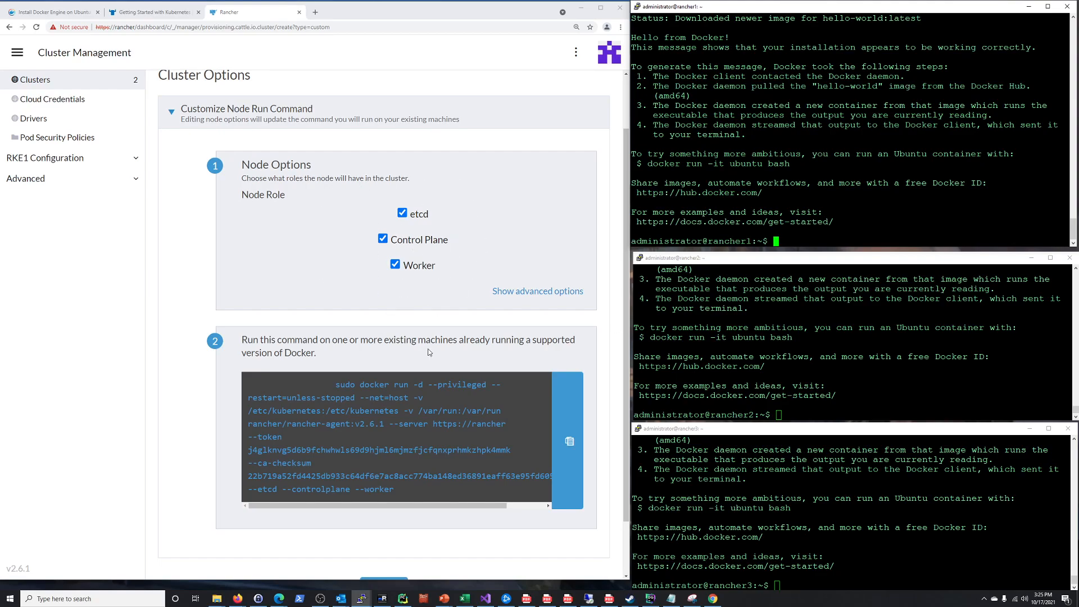
mouse_move(513, 396)
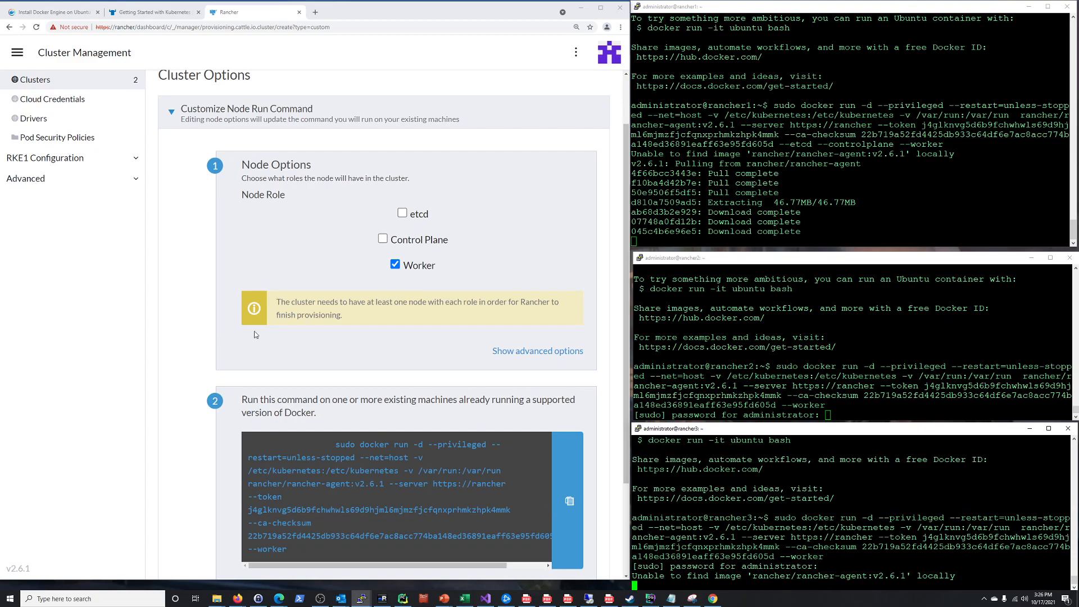
- Scroll the Rancher page down while rancher-agent:v2.6.1 downloads on the nodes
scroll("down", 3)
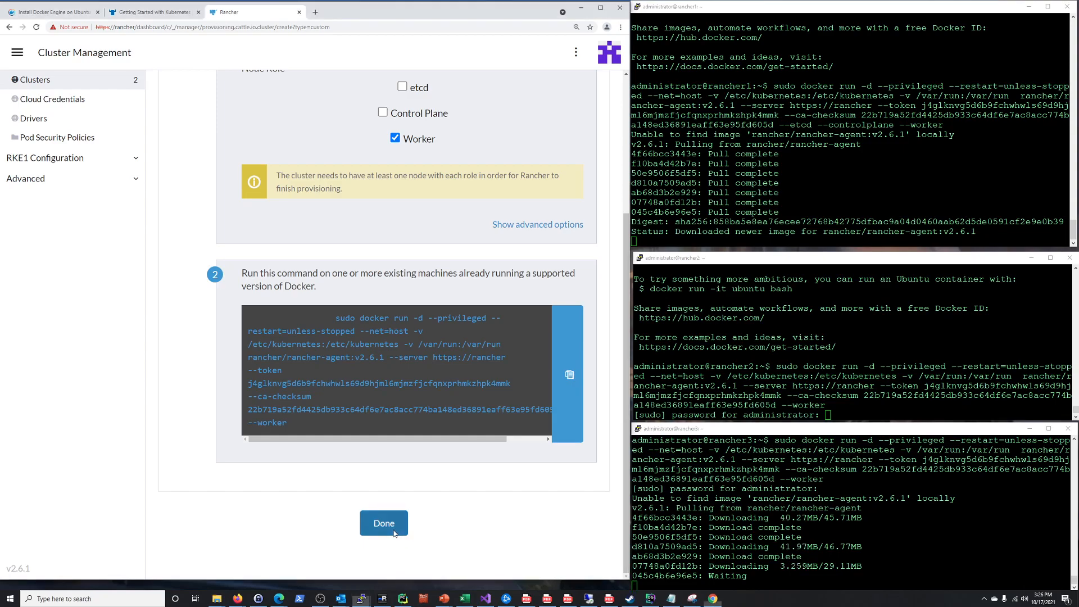
- Select Done to list clusterone as Provisioning in the Clusters list
left_click(383, 523)
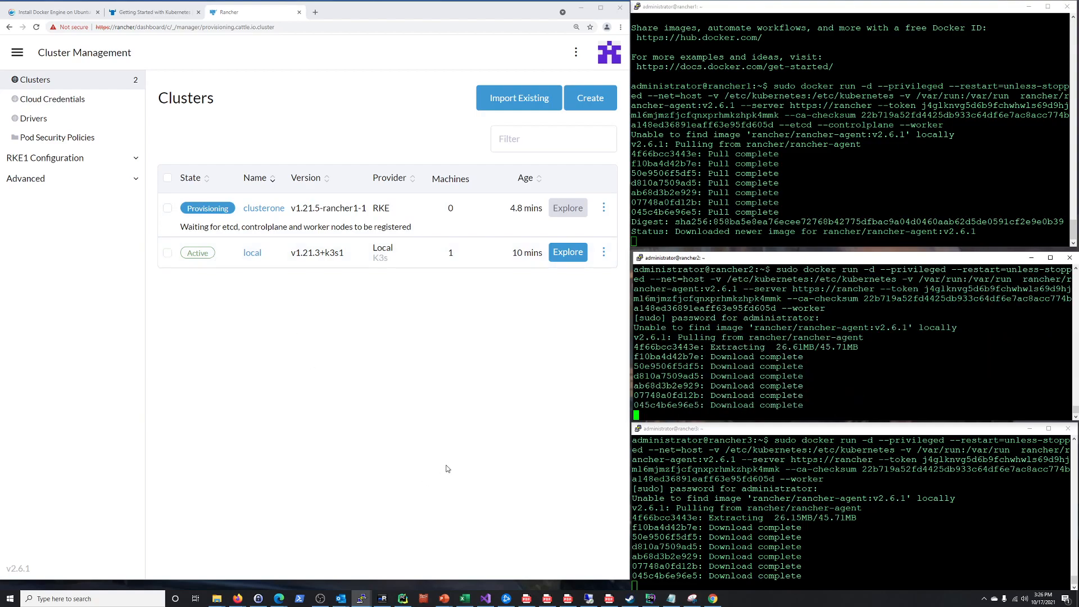
mouse_move(462, 517)
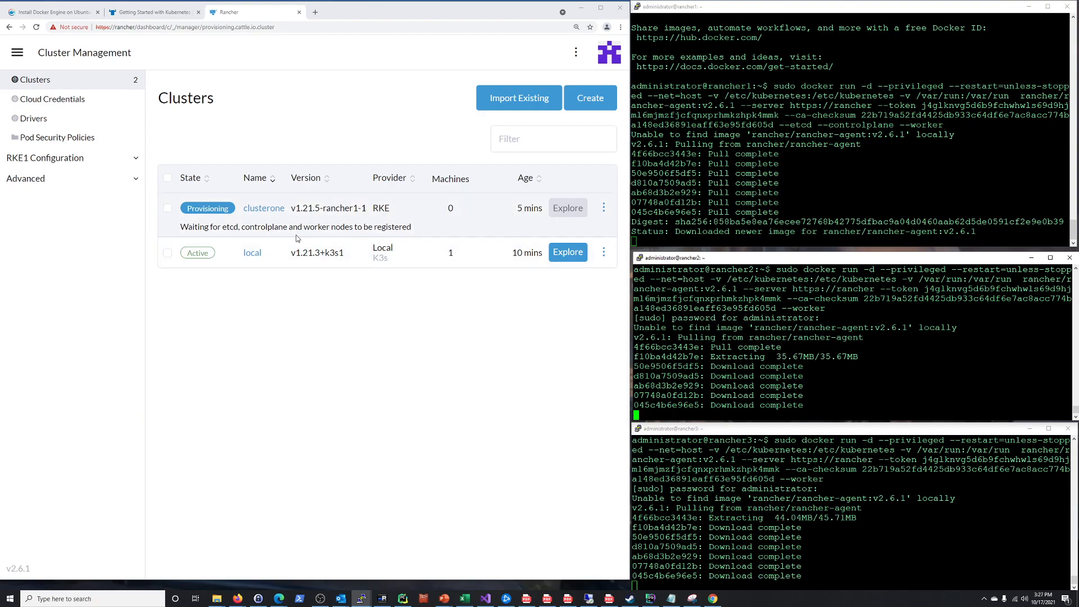
mouse_move(409, 316)
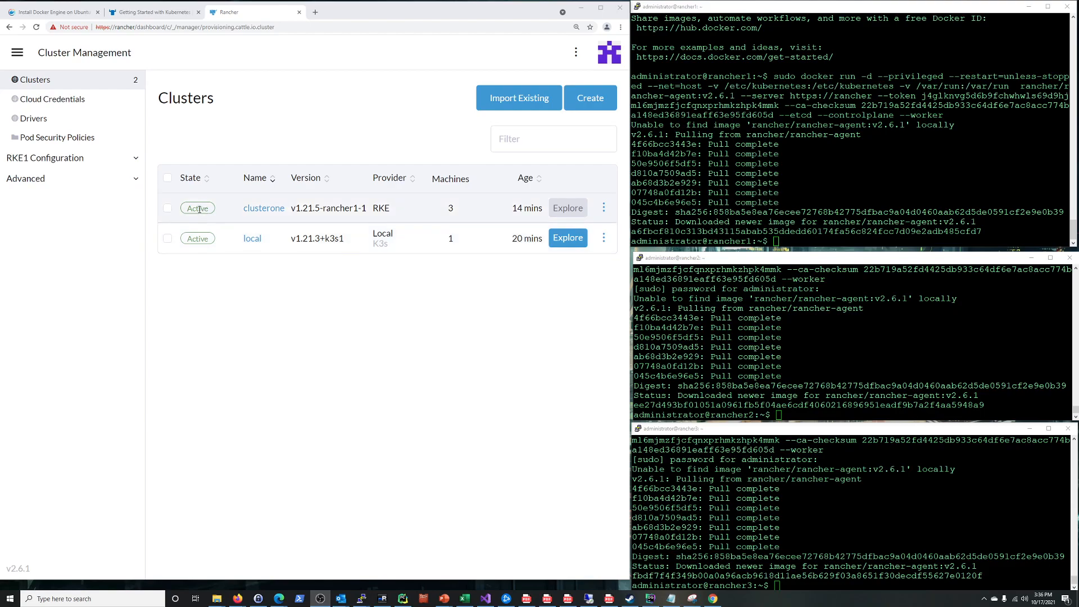
mouse_move(527, 208)
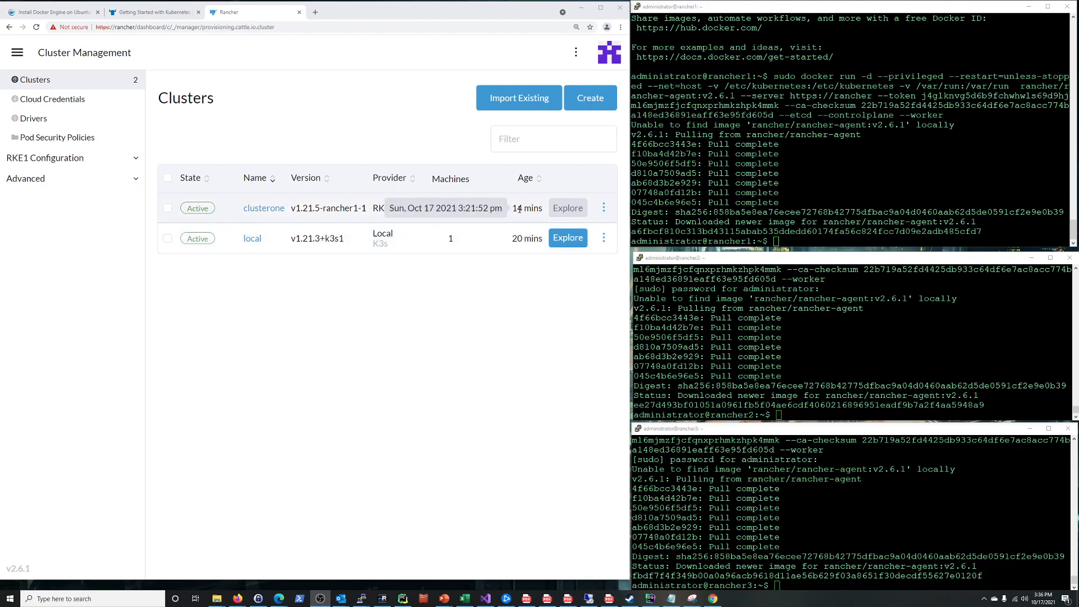
mouse_move(515, 352)
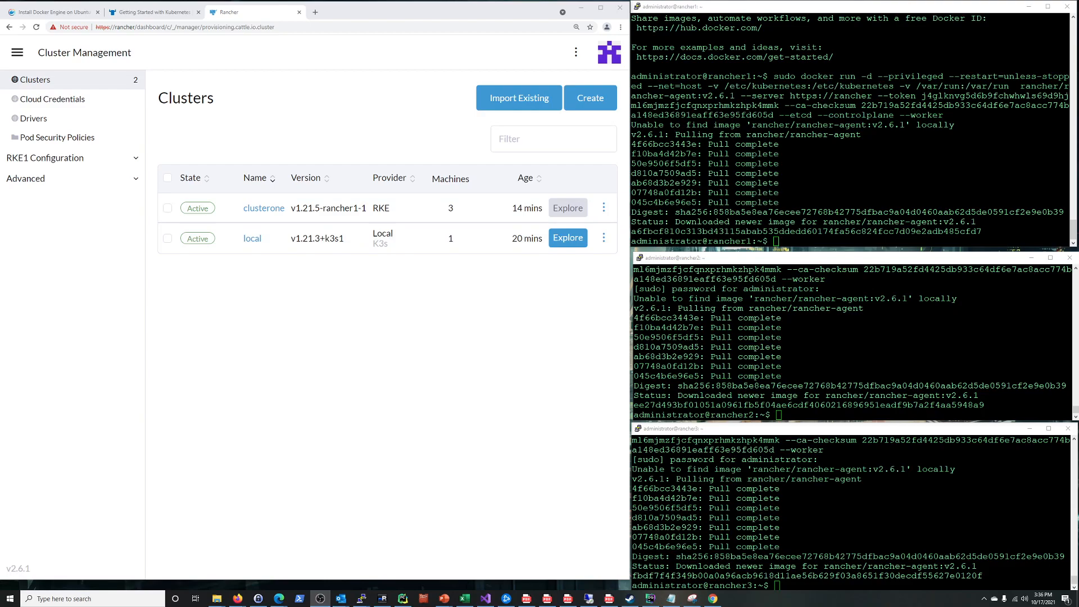
- Open clusterone's Machines list: rancher1 Active, two worker machines still registering
left_click(263, 207)
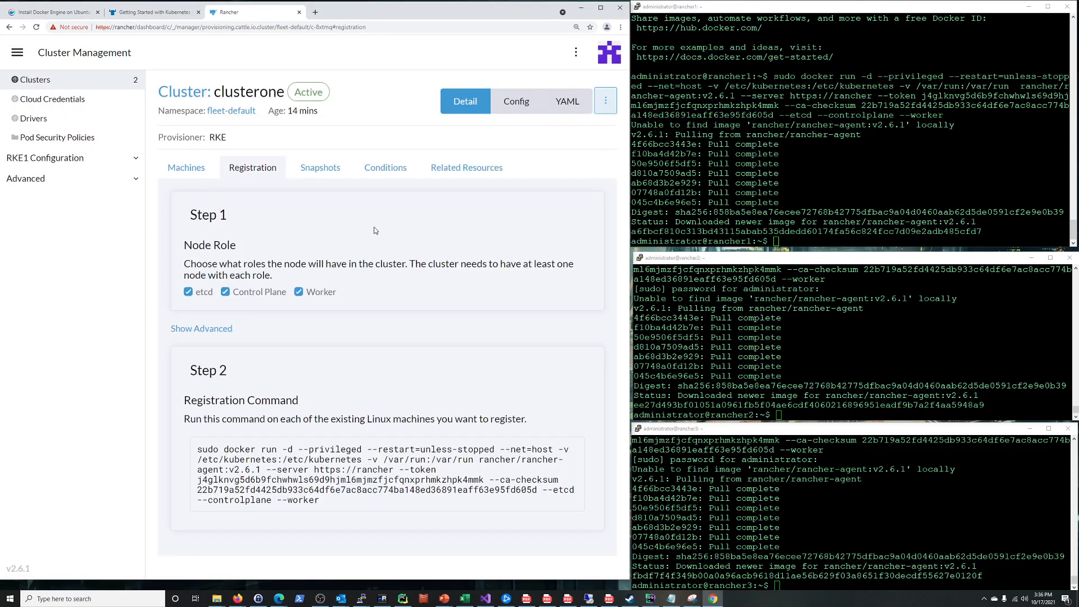
mouse_move(505, 138)
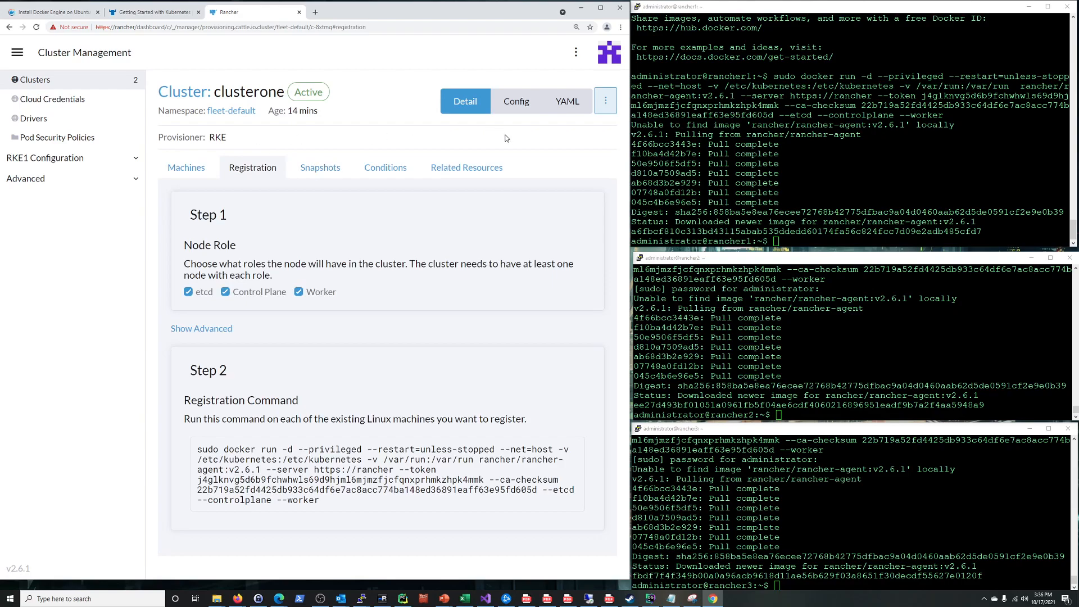
left_click(186, 167)
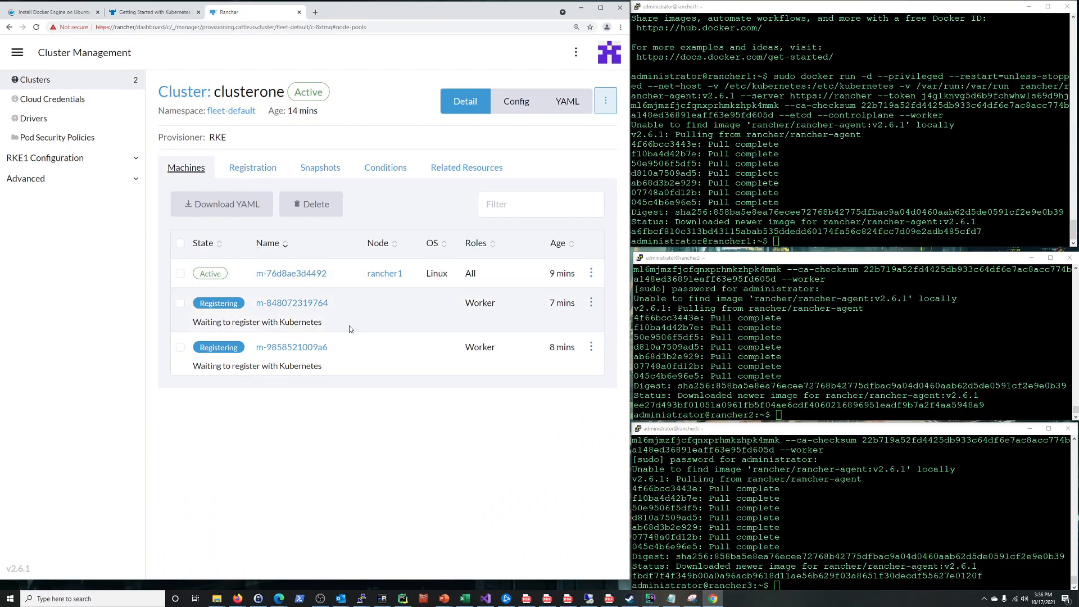
mouse_move(337, 355)
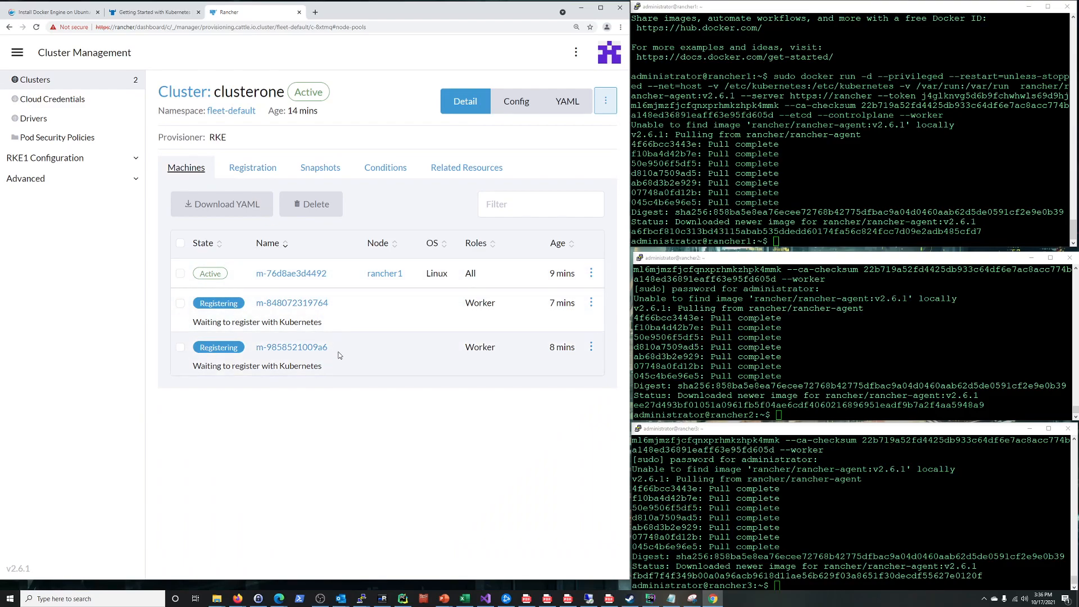
mouse_move(235, 312)
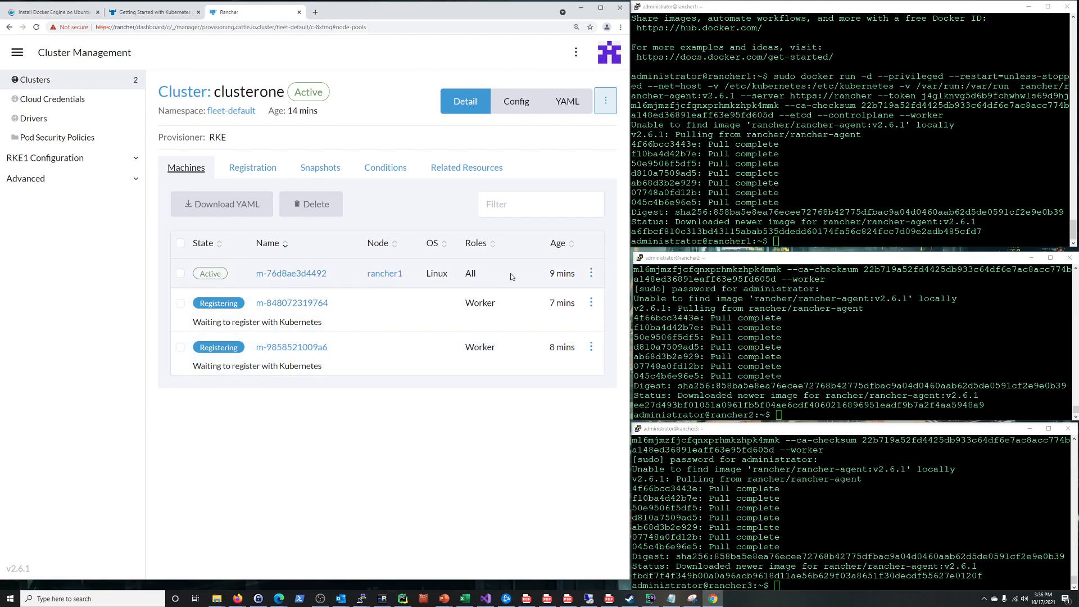
mouse_move(219, 336)
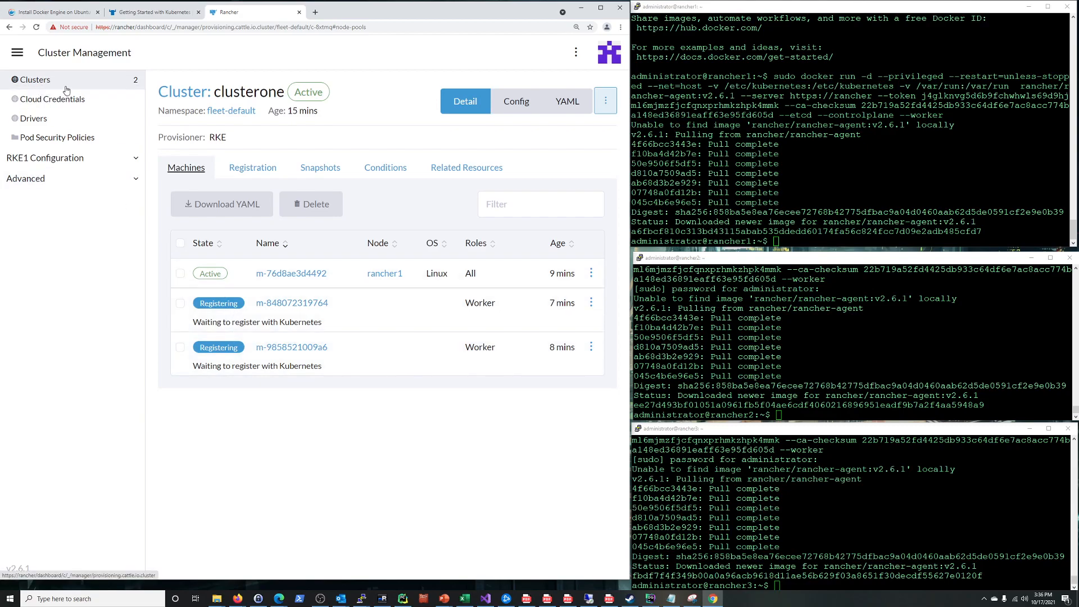
- Return to the Clusters list, showing clusterone Active on v1.21.5 with three machines
left_click(36, 79)
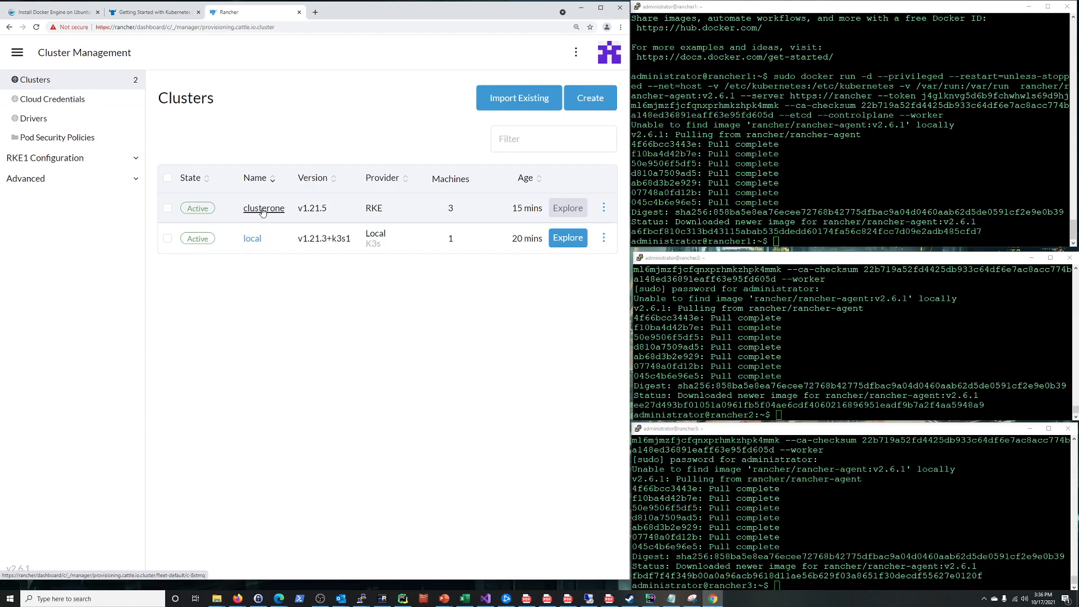
mouse_move(263, 212)
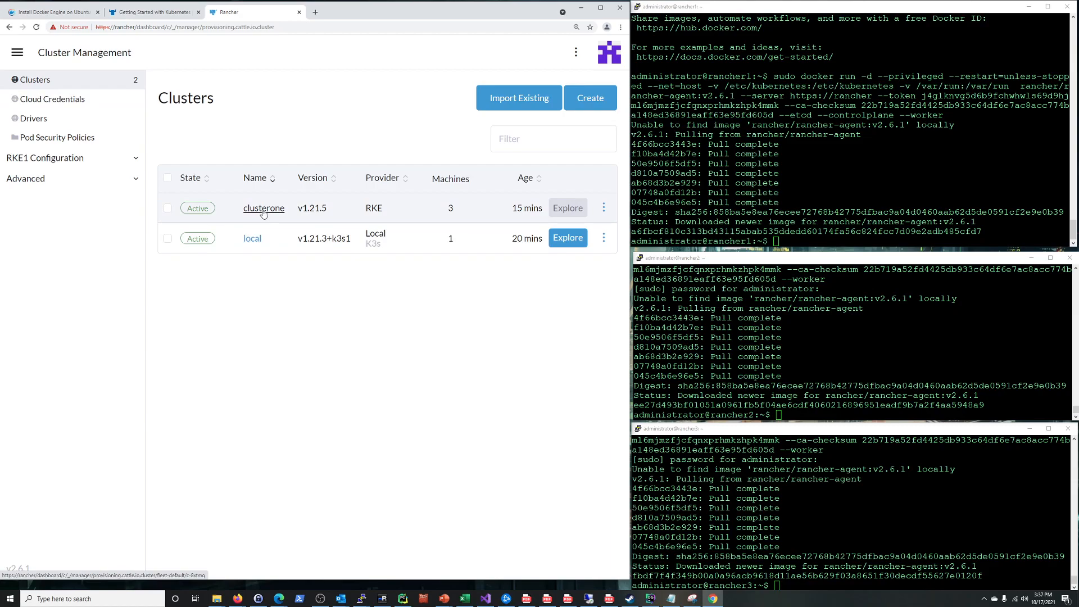
mouse_move(384, 116)
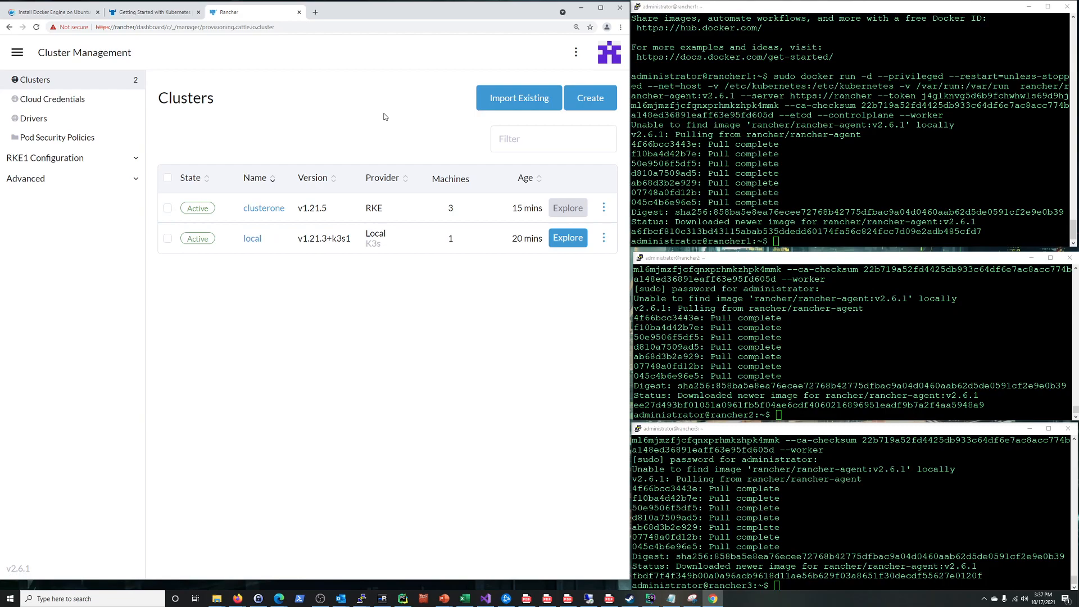
mouse_move(383, 117)
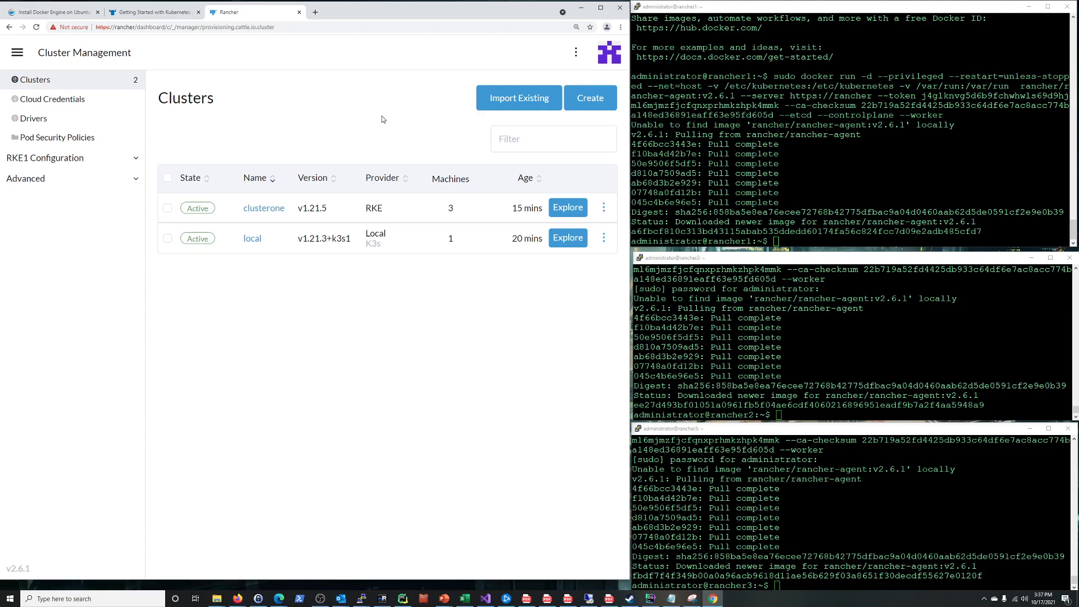
mouse_move(386, 121)
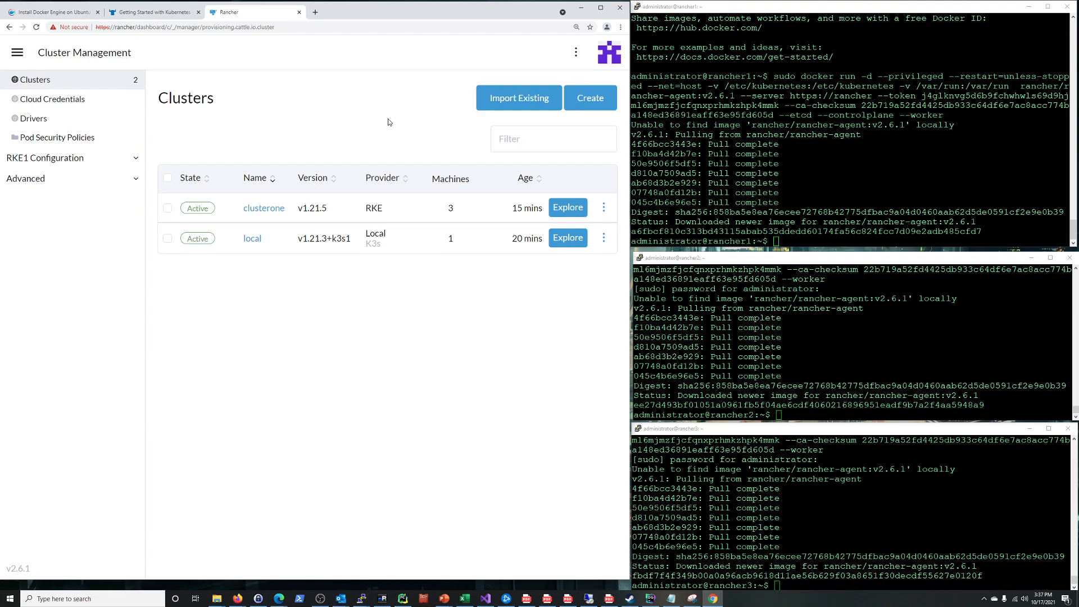
- Recheck clusterone's Machines list, where both workers still await Kubernetes registration
left_click(264, 208)
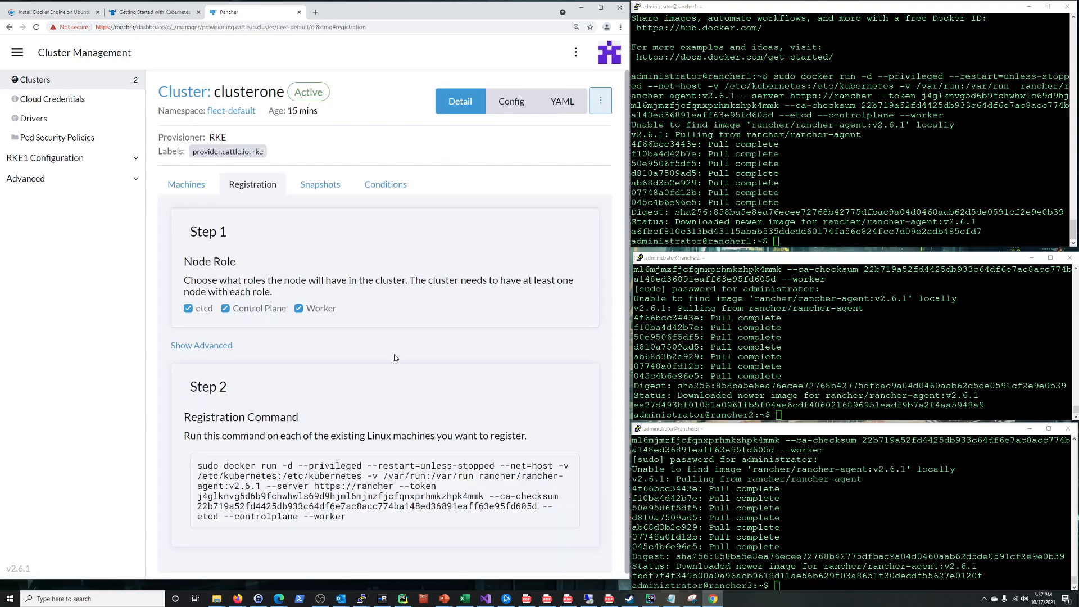
left_click(186, 184)
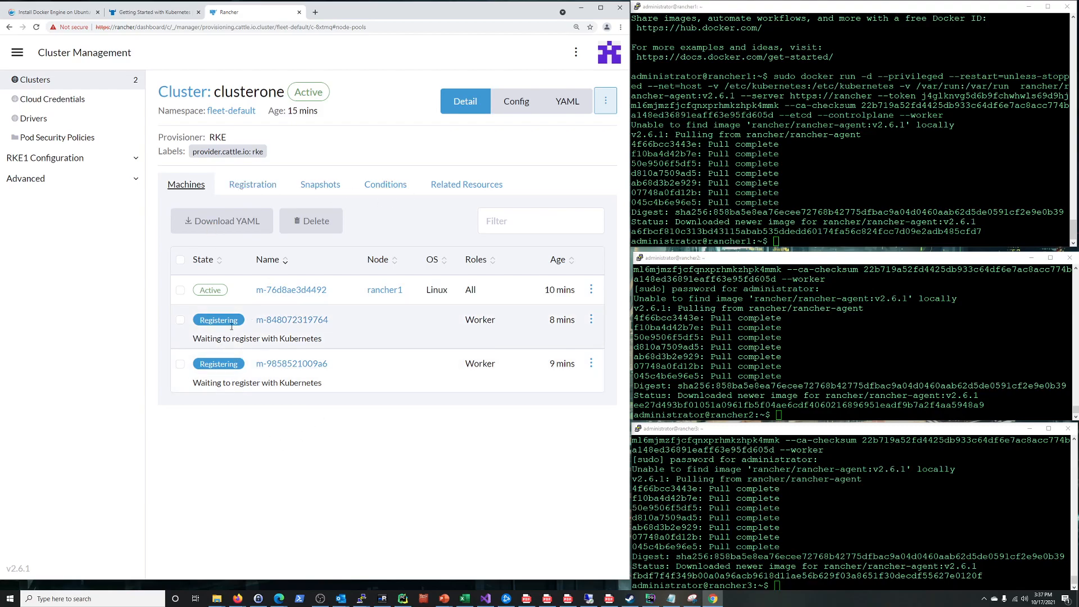
mouse_move(177, 201)
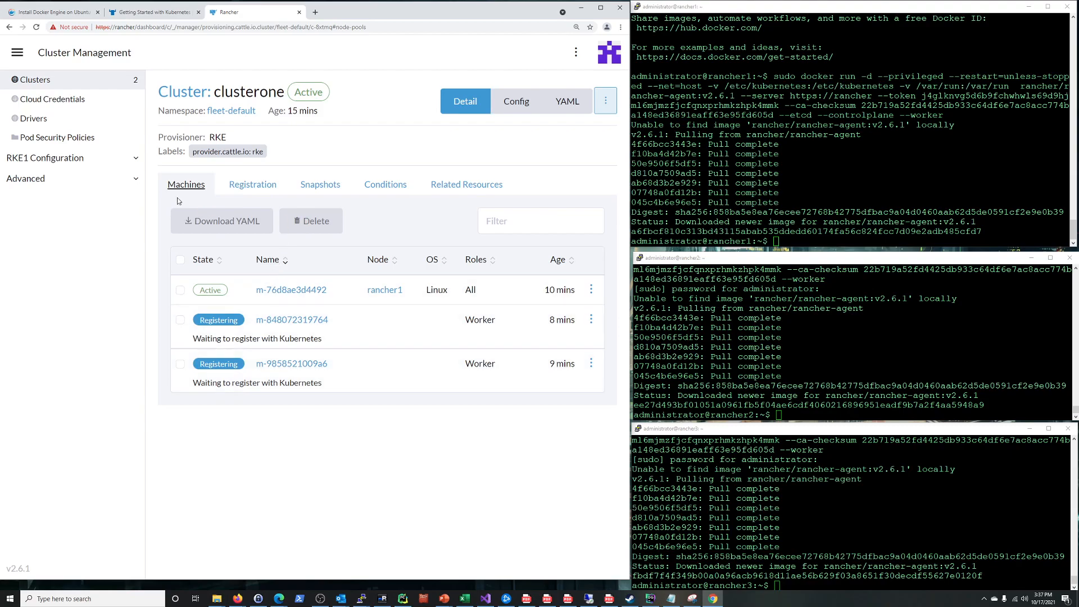
mouse_move(33, 79)
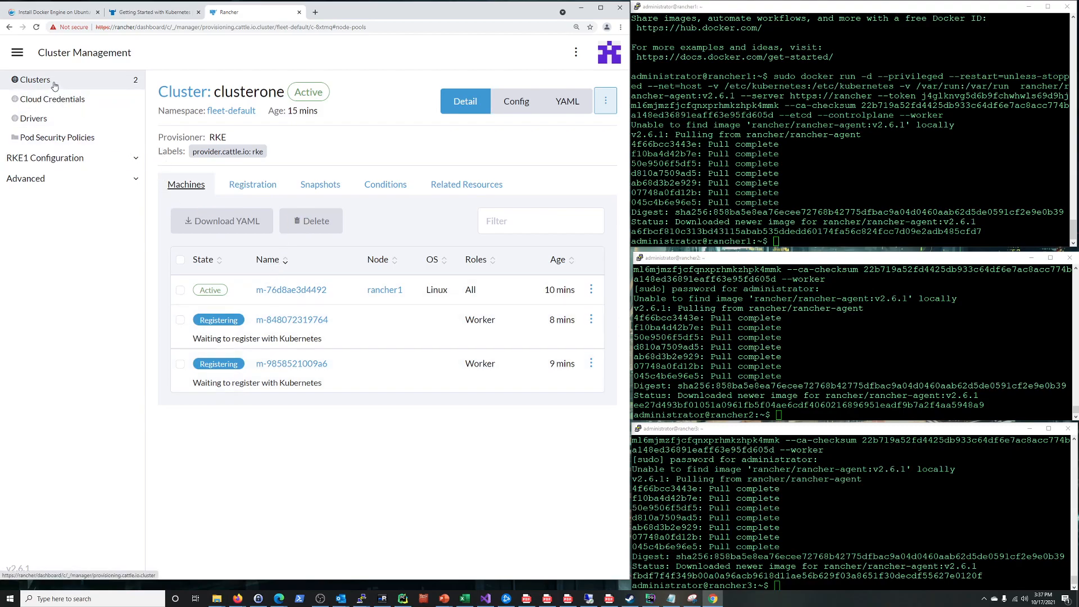
mouse_move(50, 83)
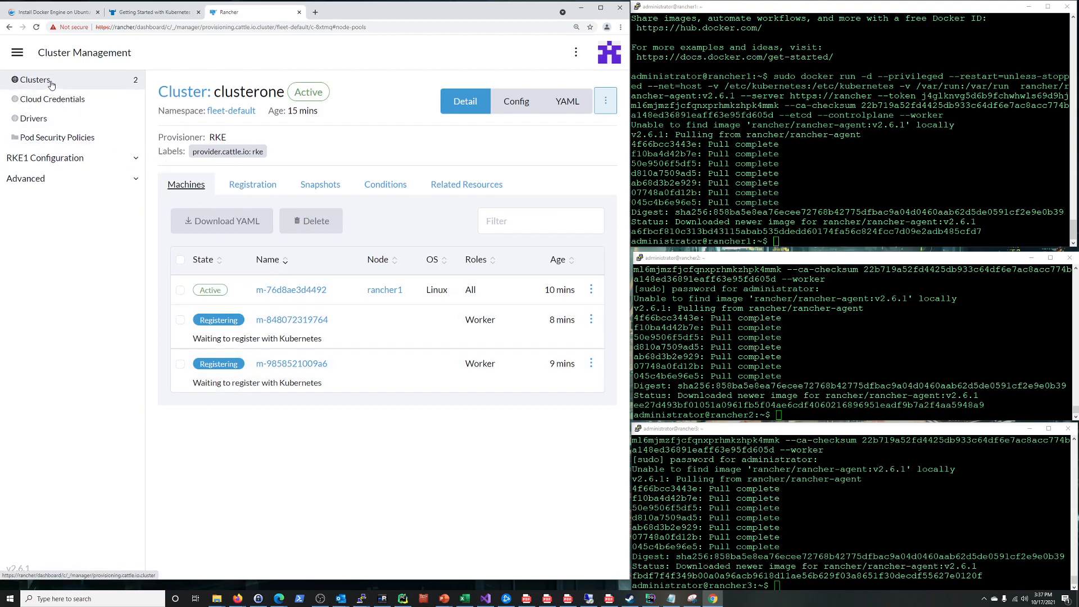
- Go back to the Clusters list to watch clusterone, Active with three machines
left_click(34, 79)
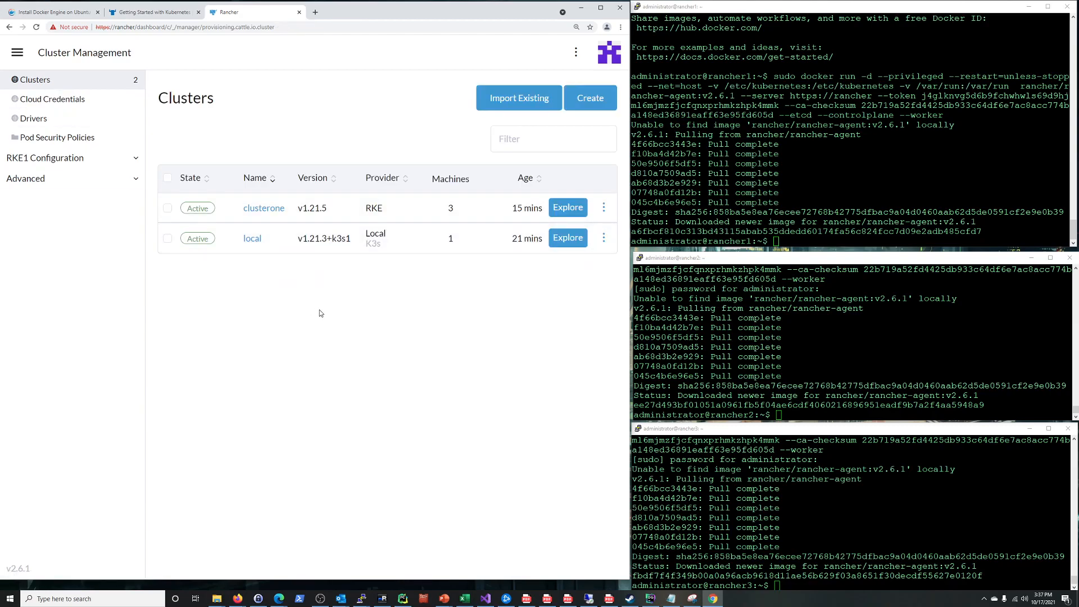
mouse_move(264, 208)
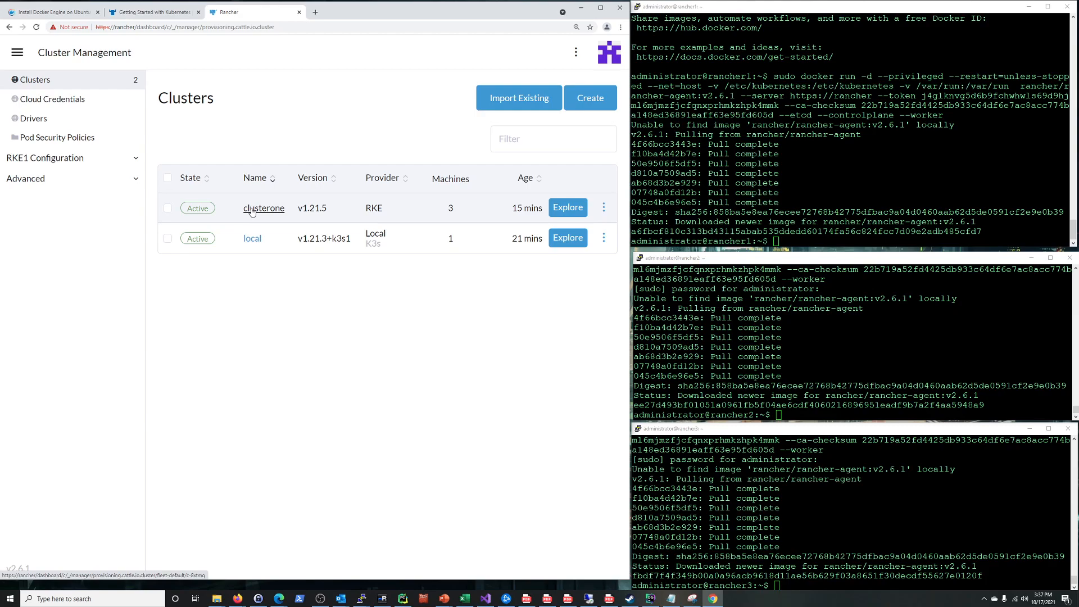
mouse_move(331, 327)
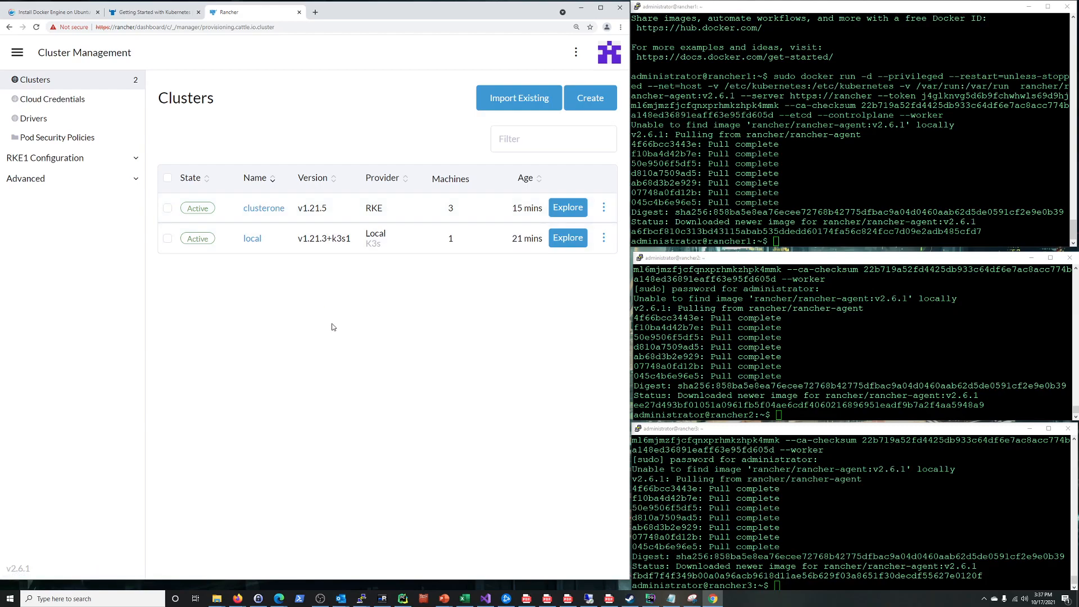
mouse_move(401, 331)
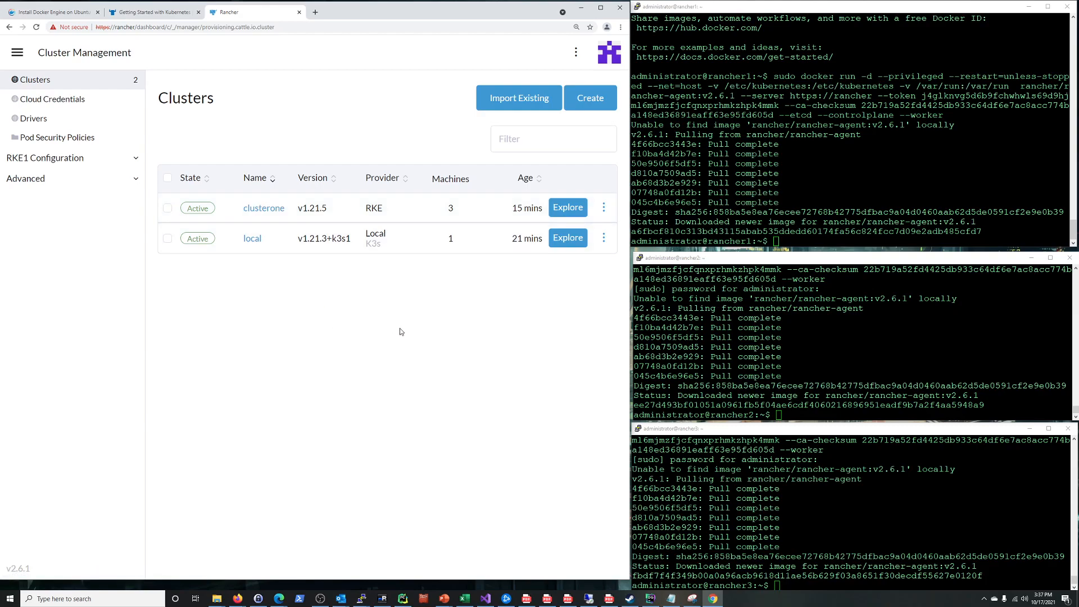
mouse_move(370, 332)
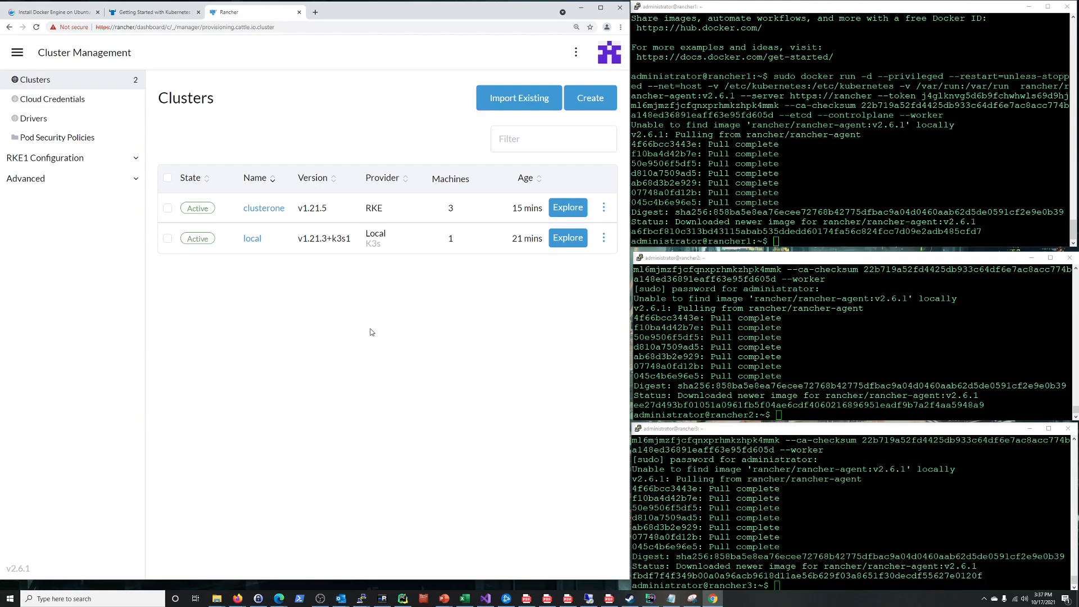
mouse_move(292, 167)
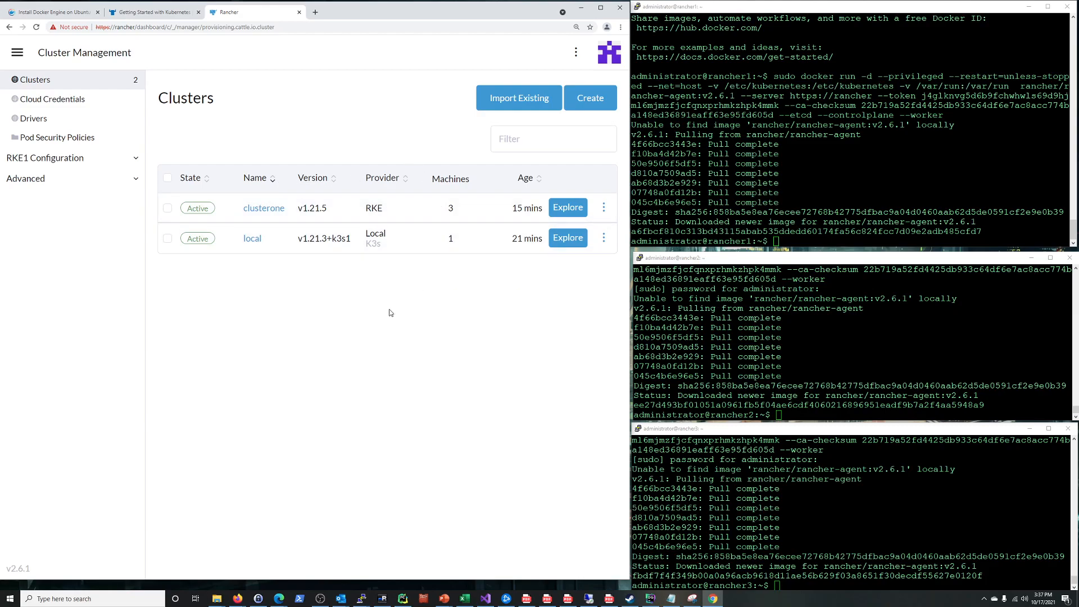
mouse_move(426, 353)
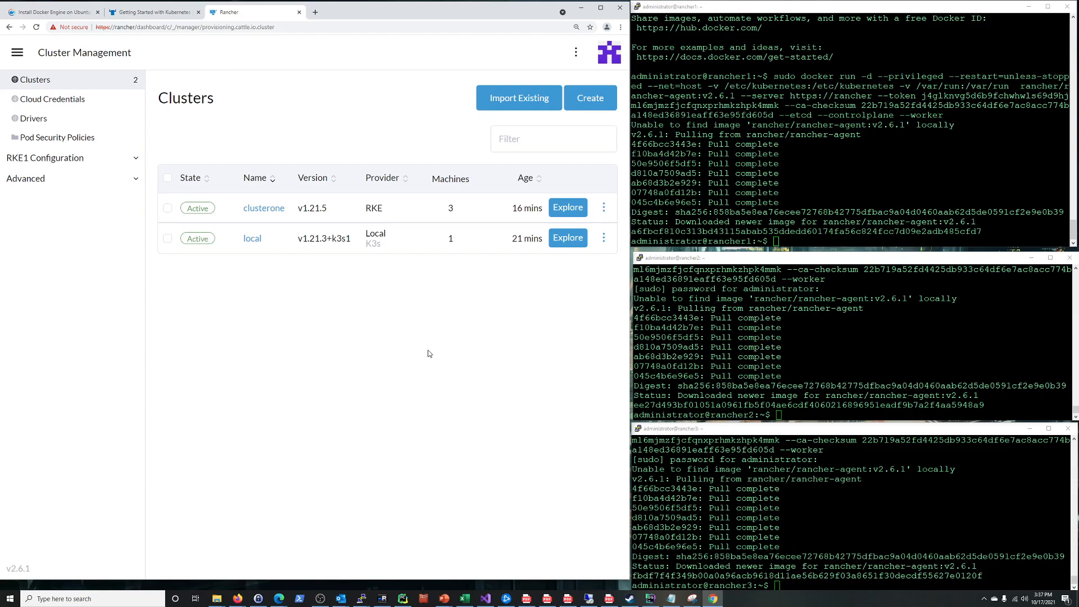
mouse_move(357, 381)
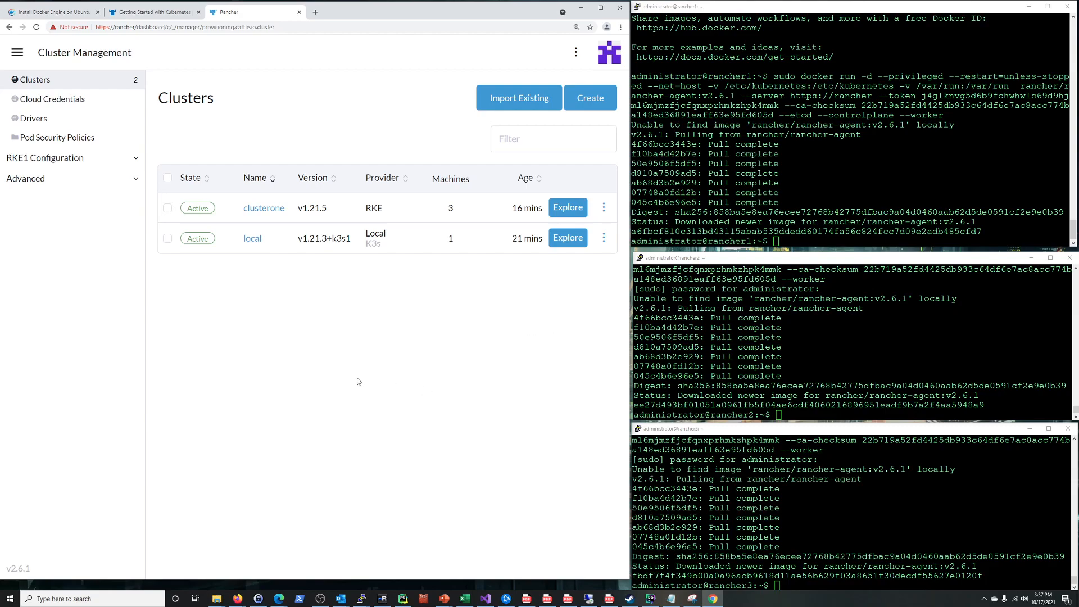